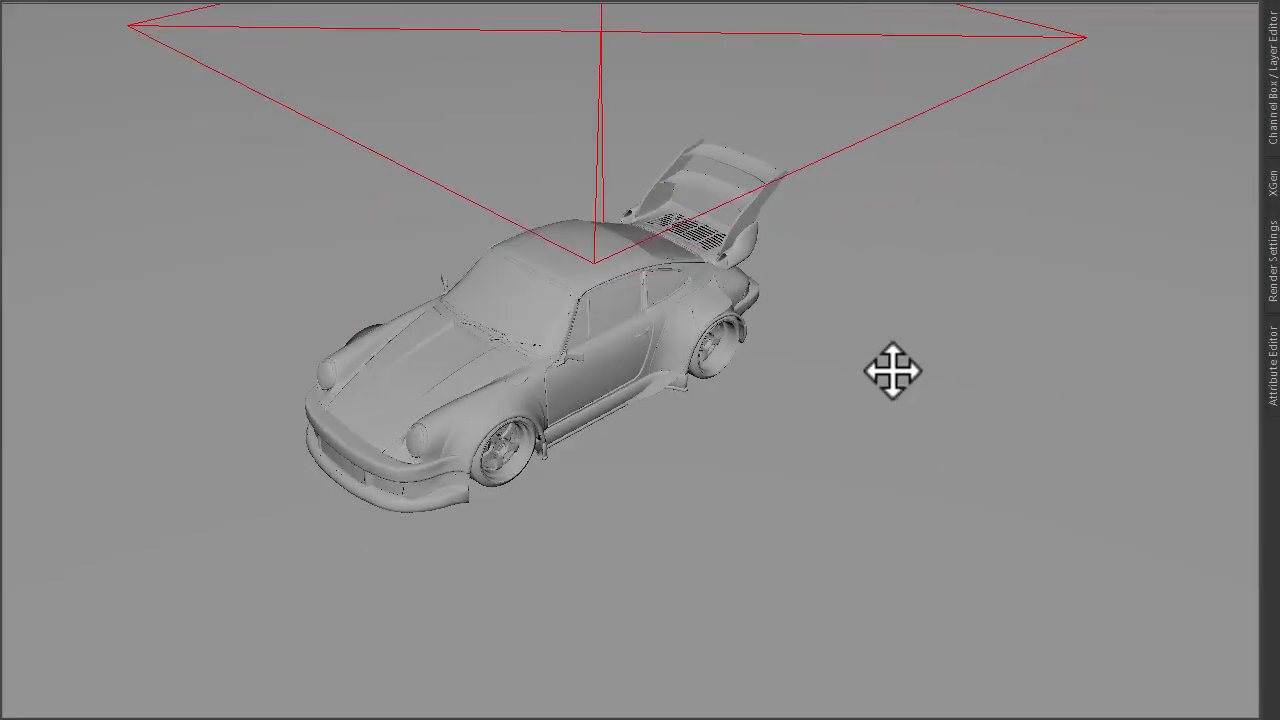
Assign a new Arnold aiShadowMatte material to the ground plane.
drag(890, 370, 825, 437)
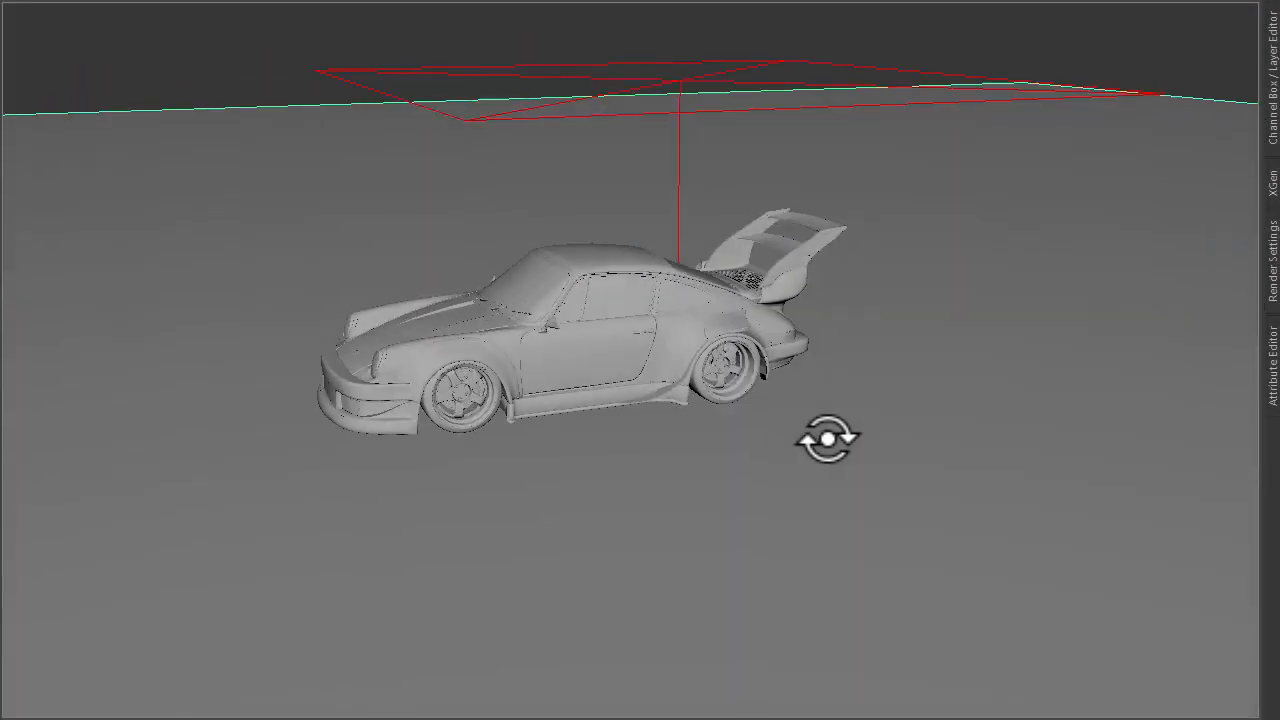
drag(825, 435, 905, 435)
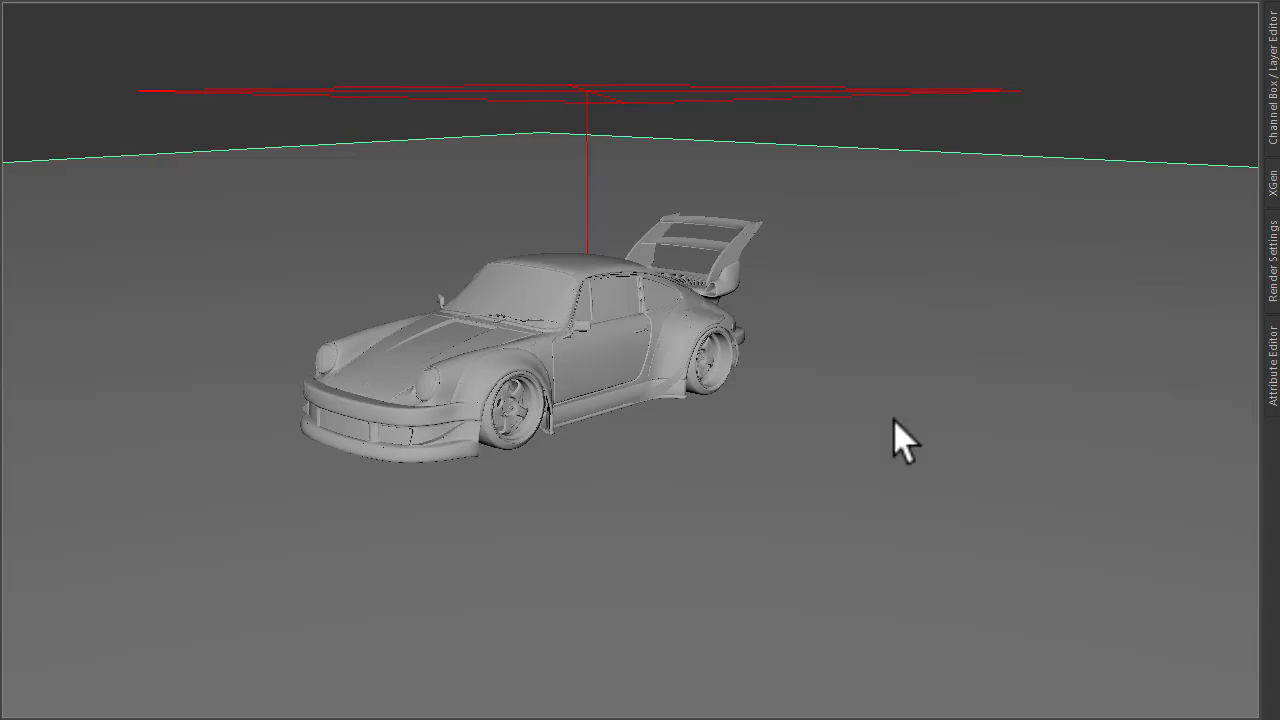
drag(905, 440, 895, 513)
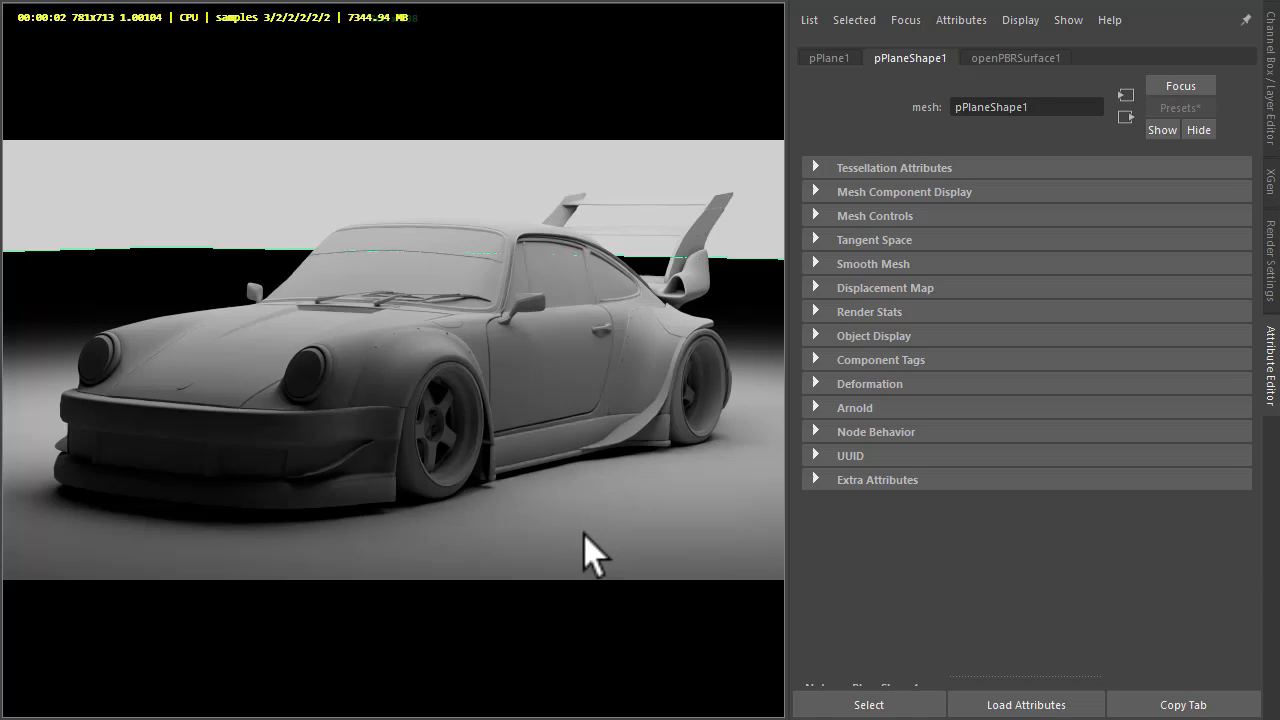
right_click(595, 555)
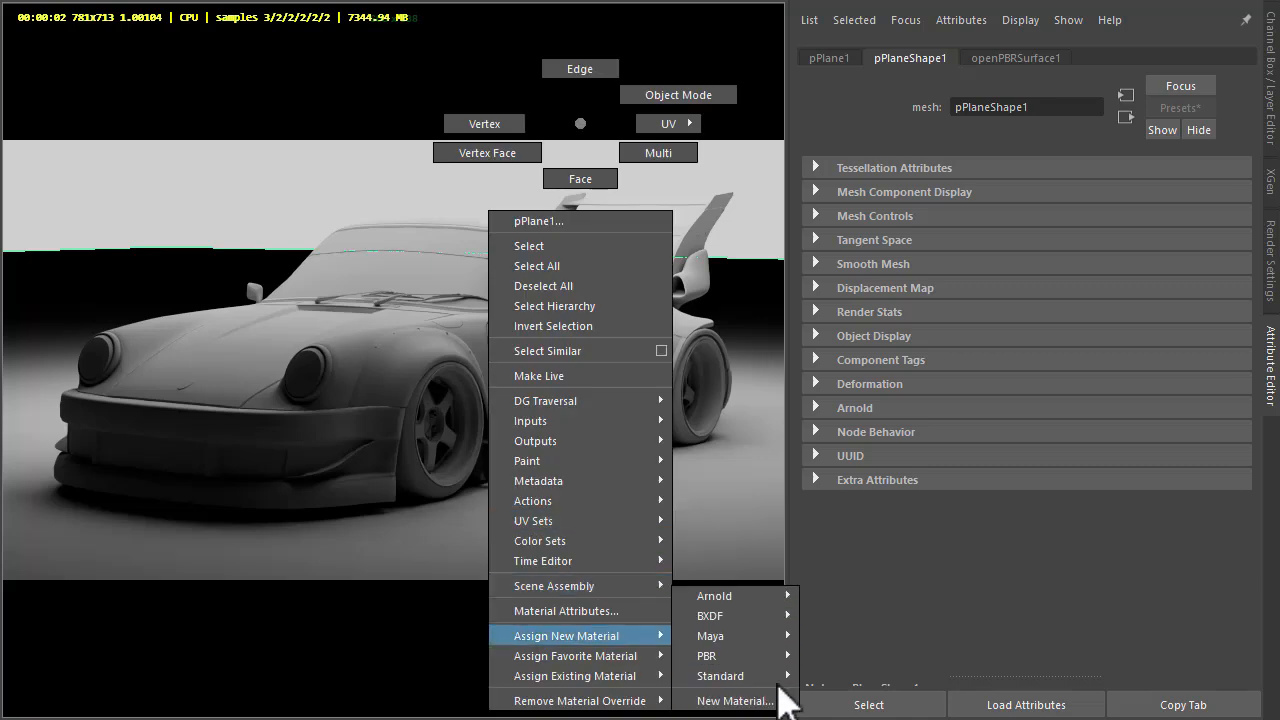
click(740, 700)
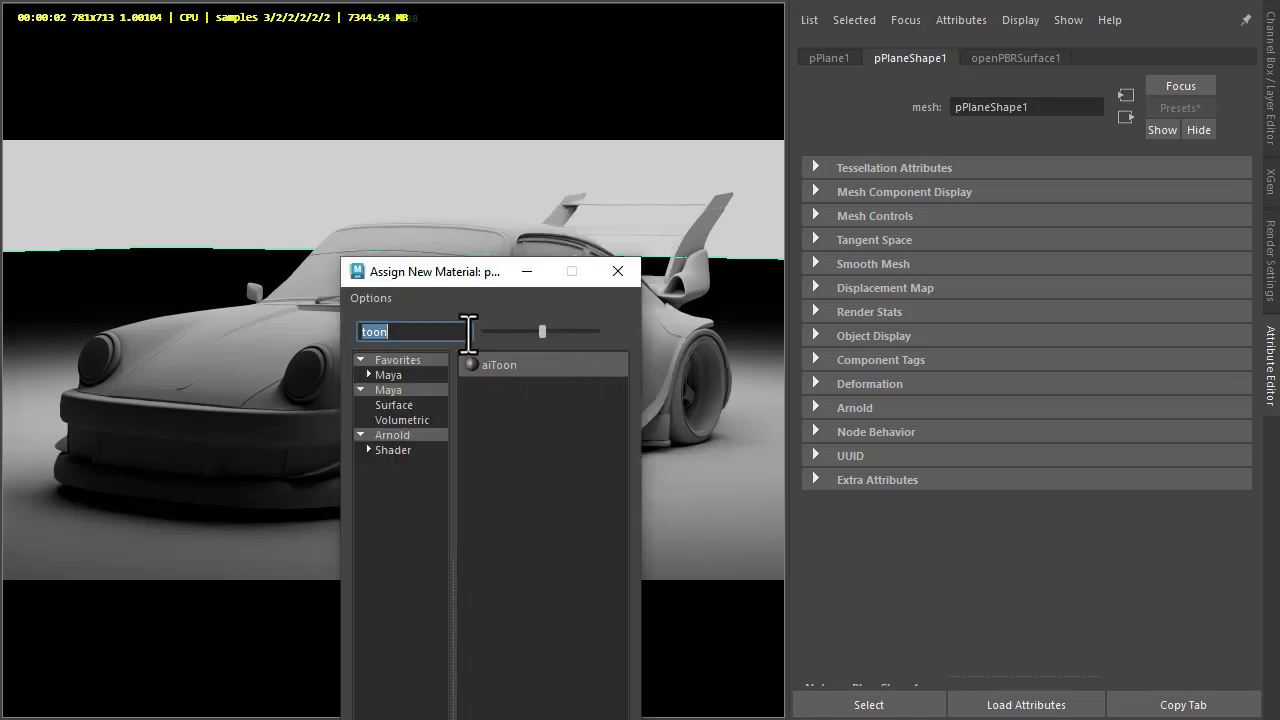
text(shad)
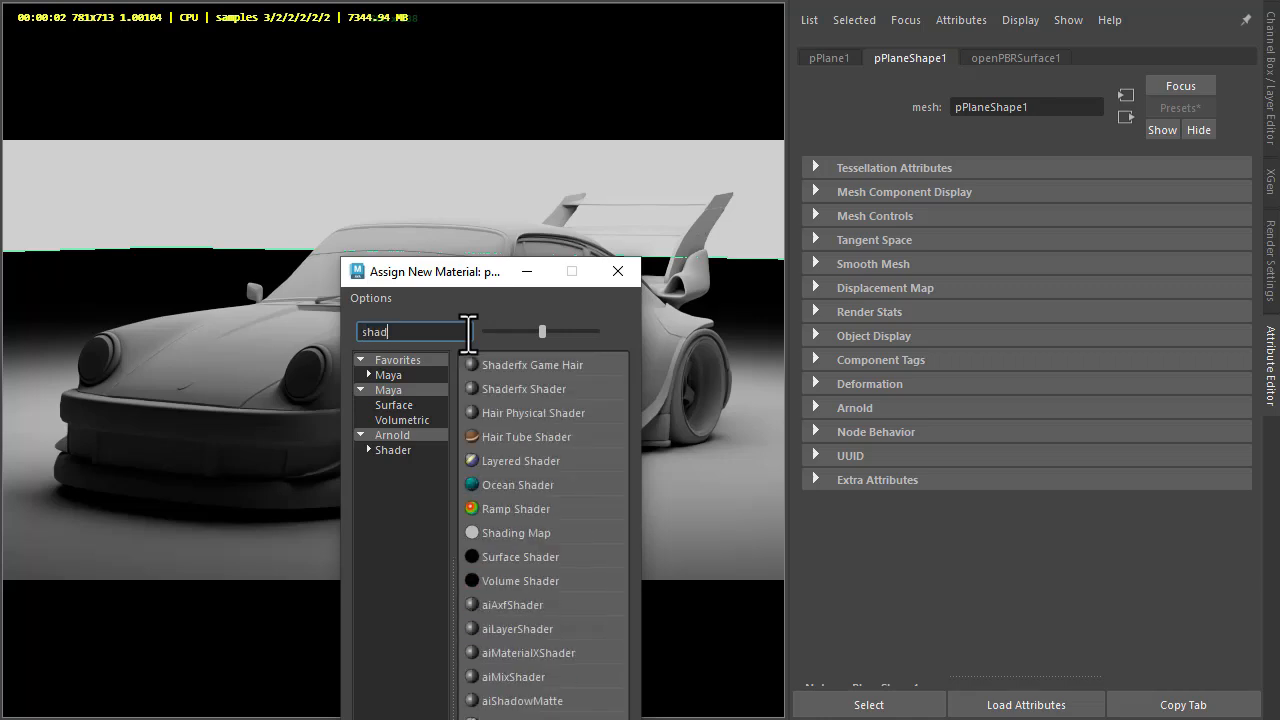
click(393, 434)
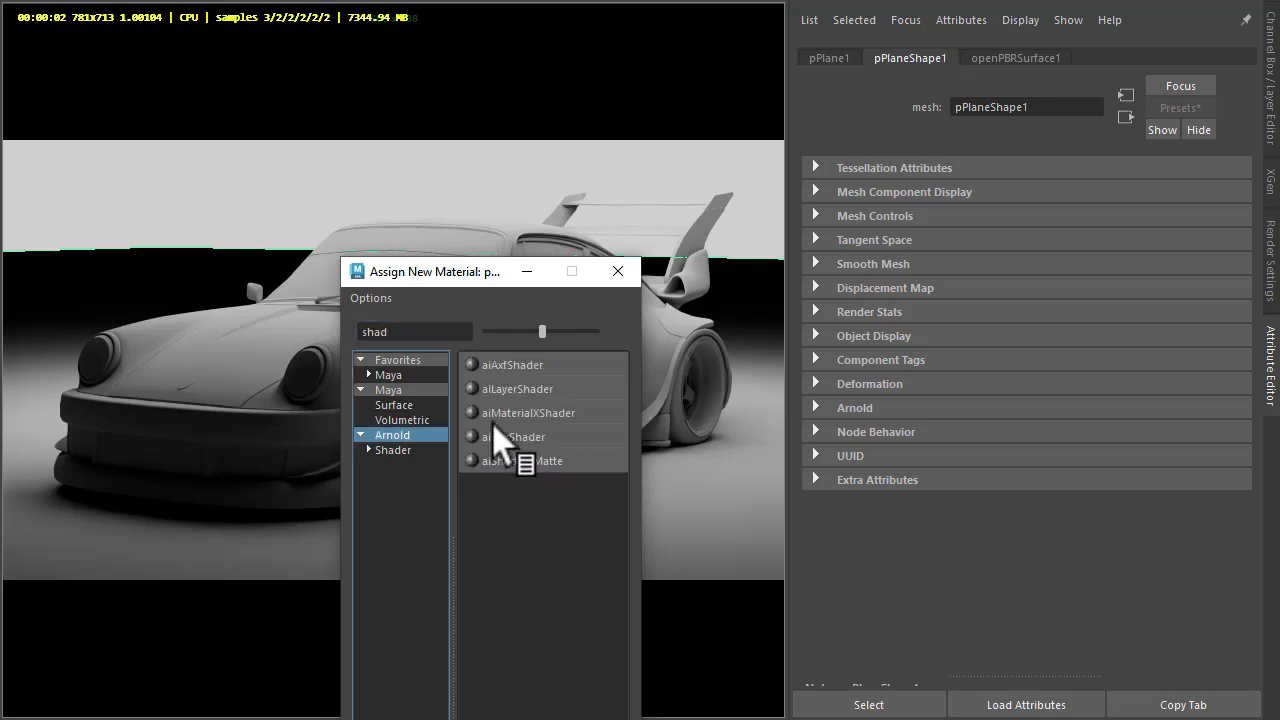
double_click(540, 461)
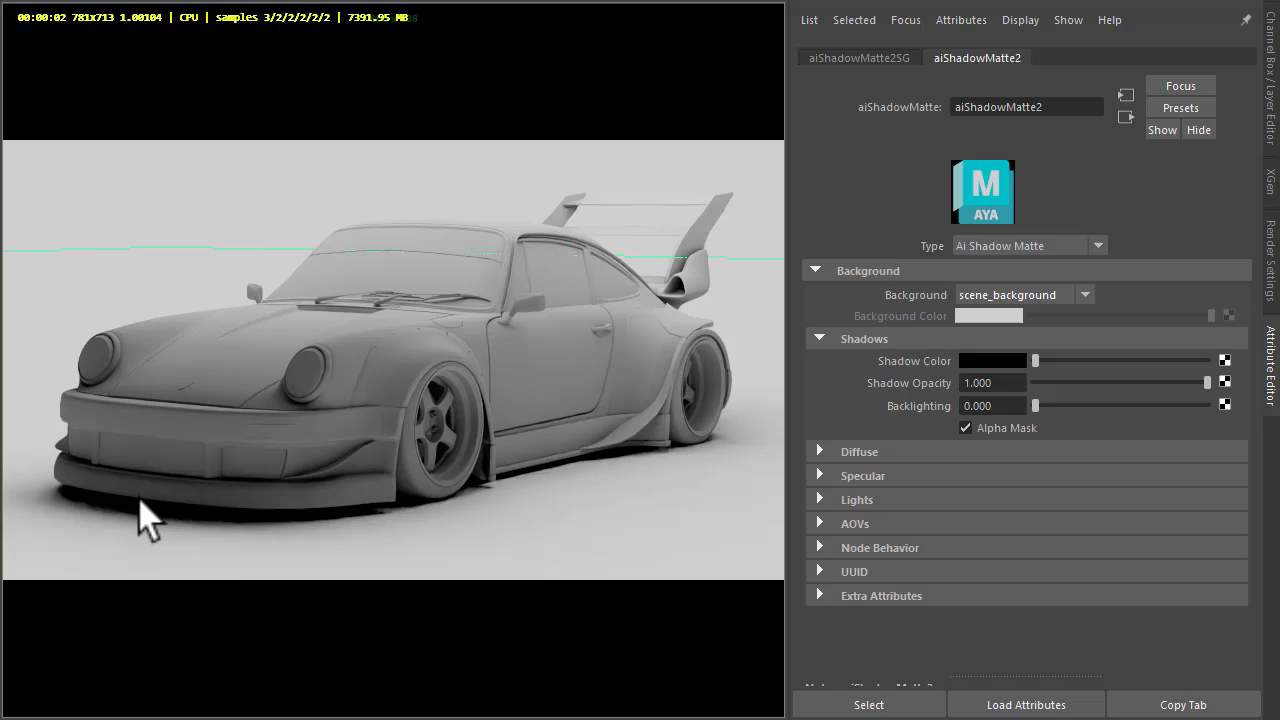
mouse_move(305, 540)
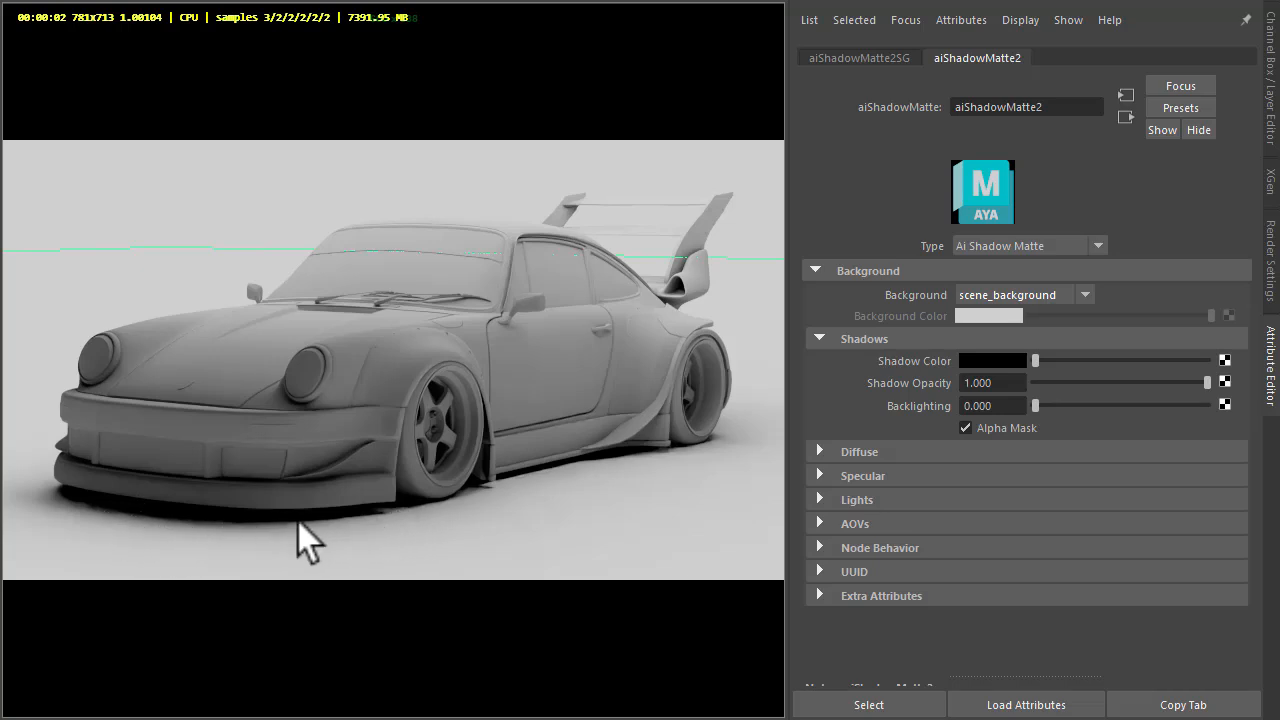
mouse_move(180, 540)
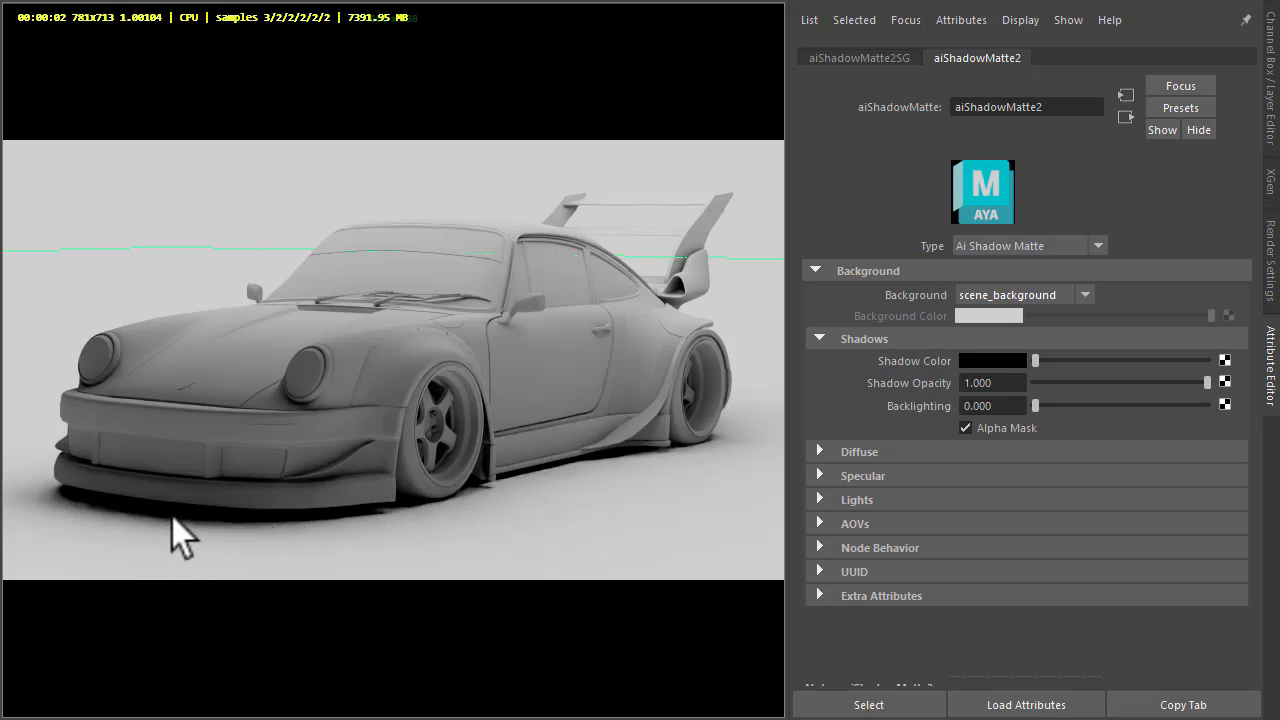
mouse_move(708, 495)
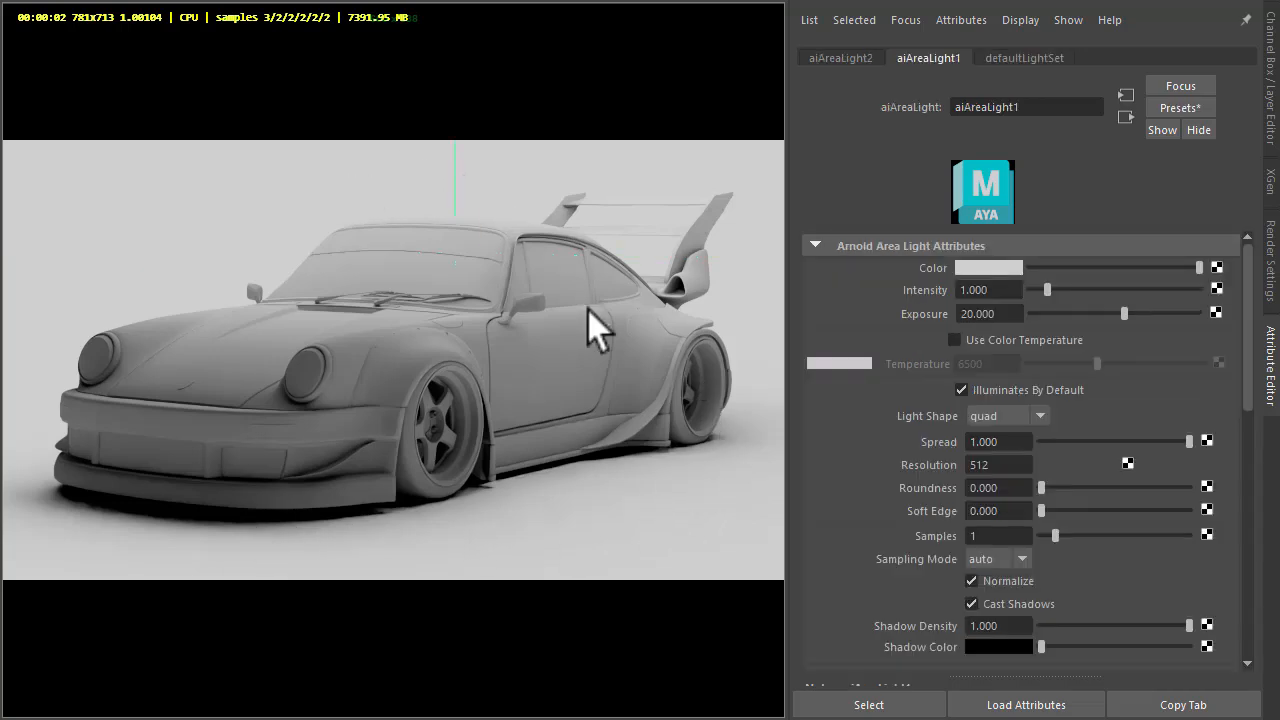
Clear the selection and create a directional light with exposure 20.
click(971, 603)
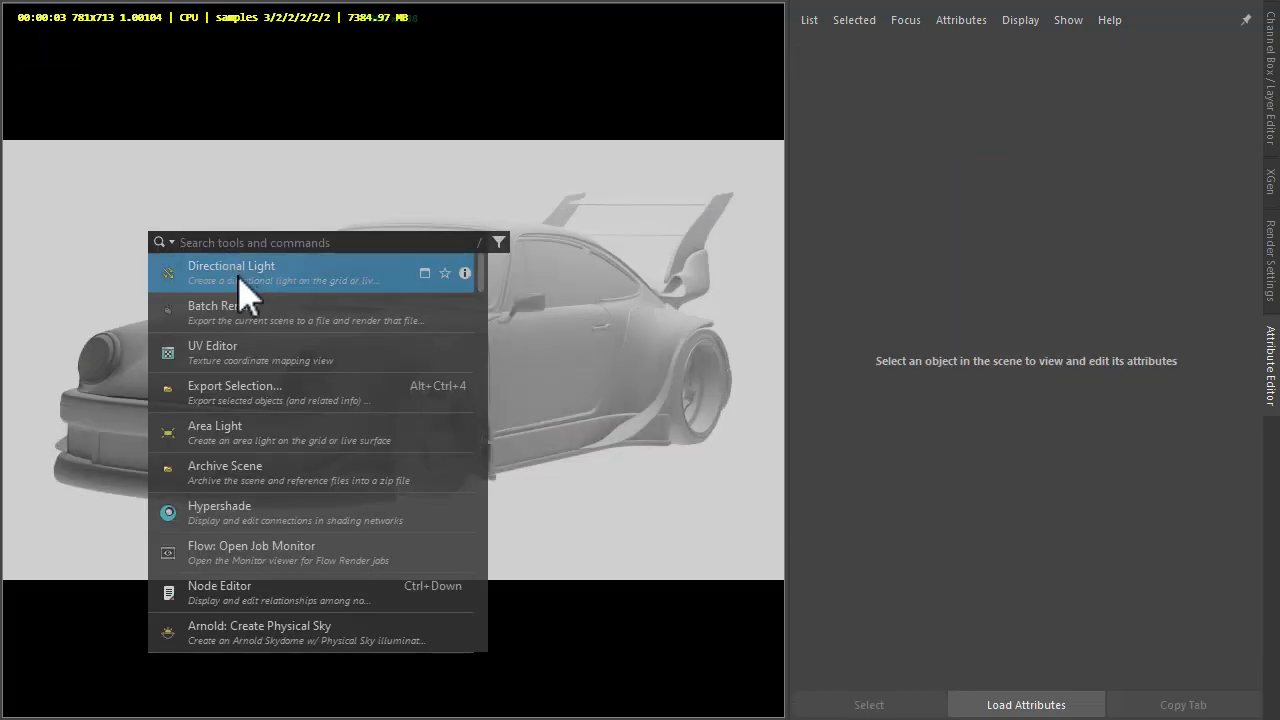
click(231, 272)
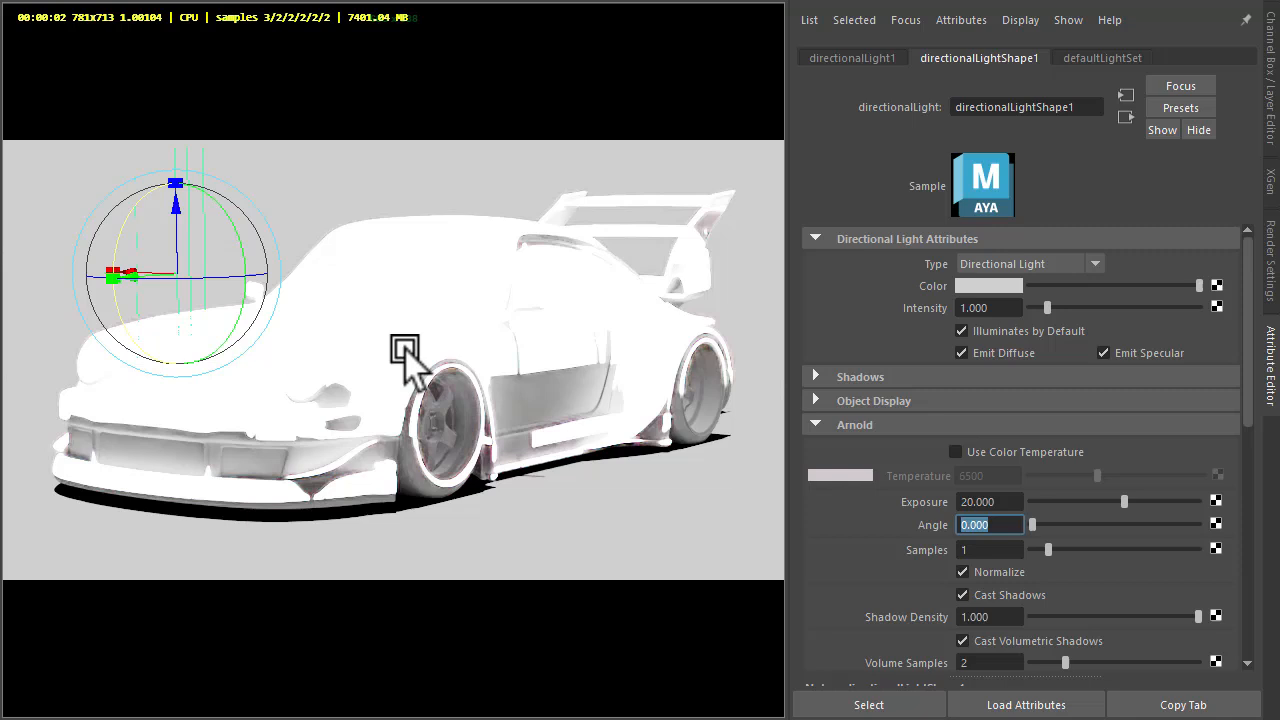
mouse_move(363, 365)
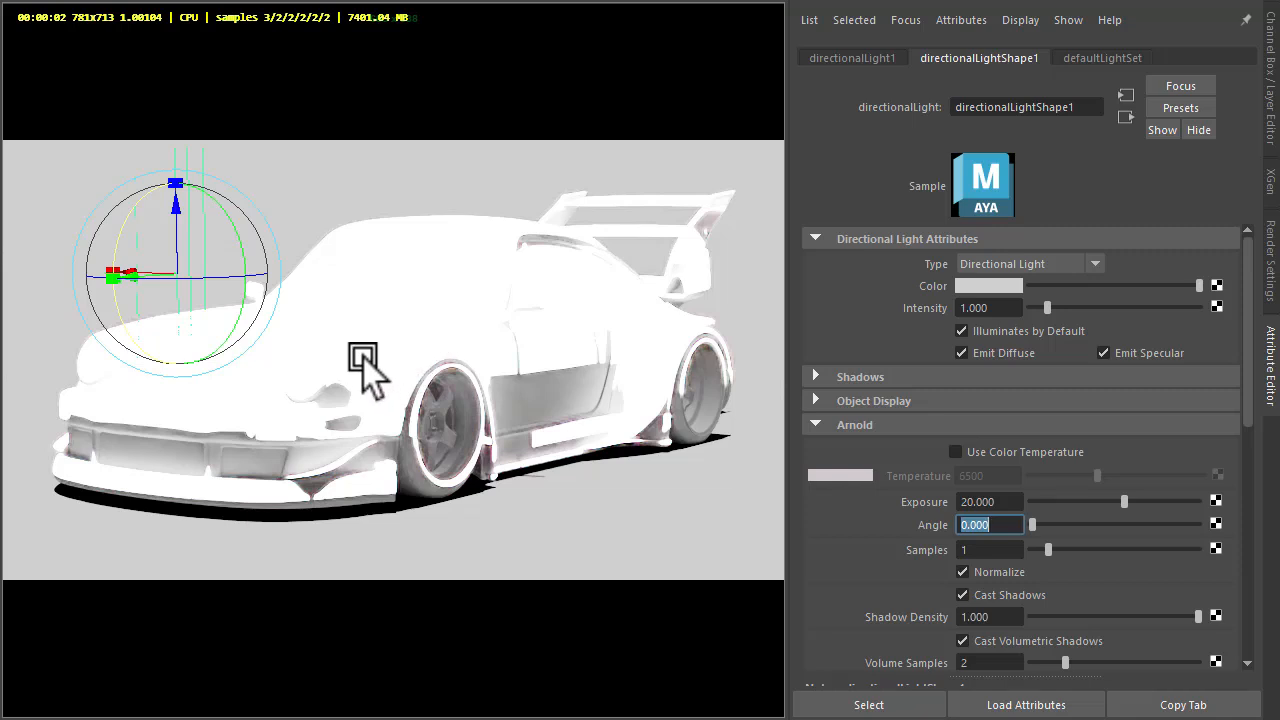
mouse_move(355, 390)
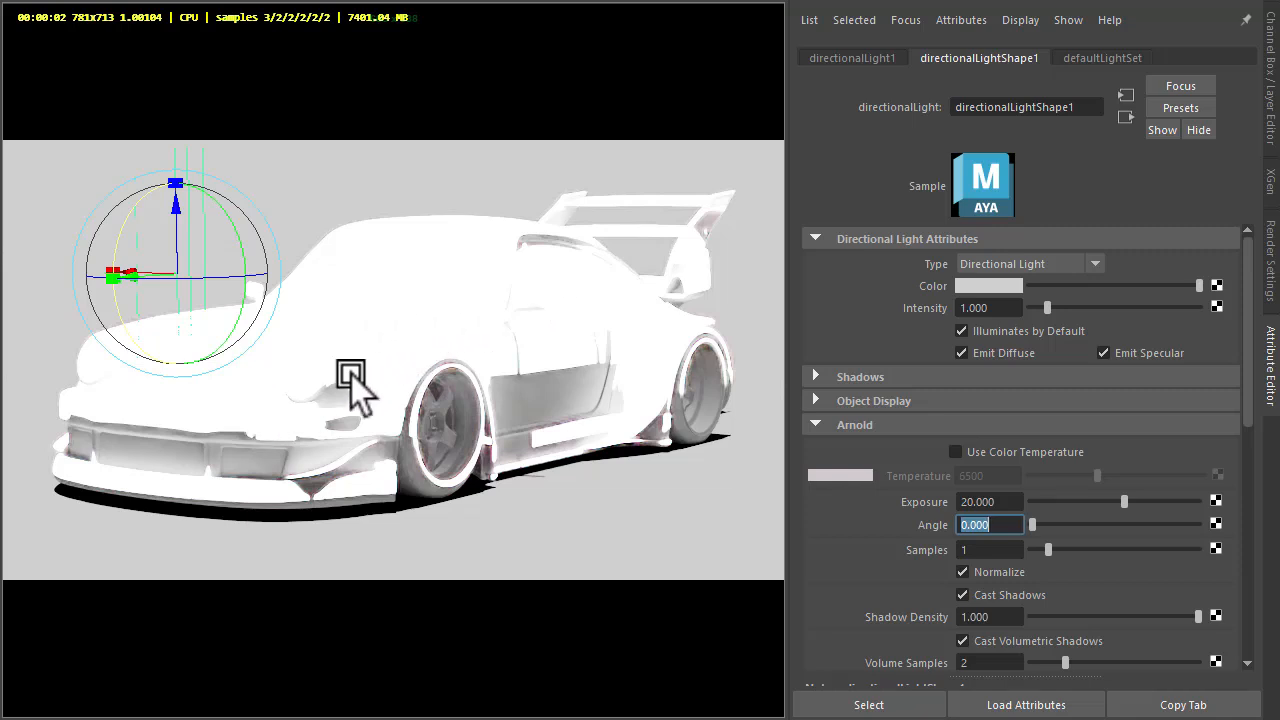
Assign an aiToon material to the car, collapse Edge and Base, and set Specular Weight to 1.
click(545, 380)
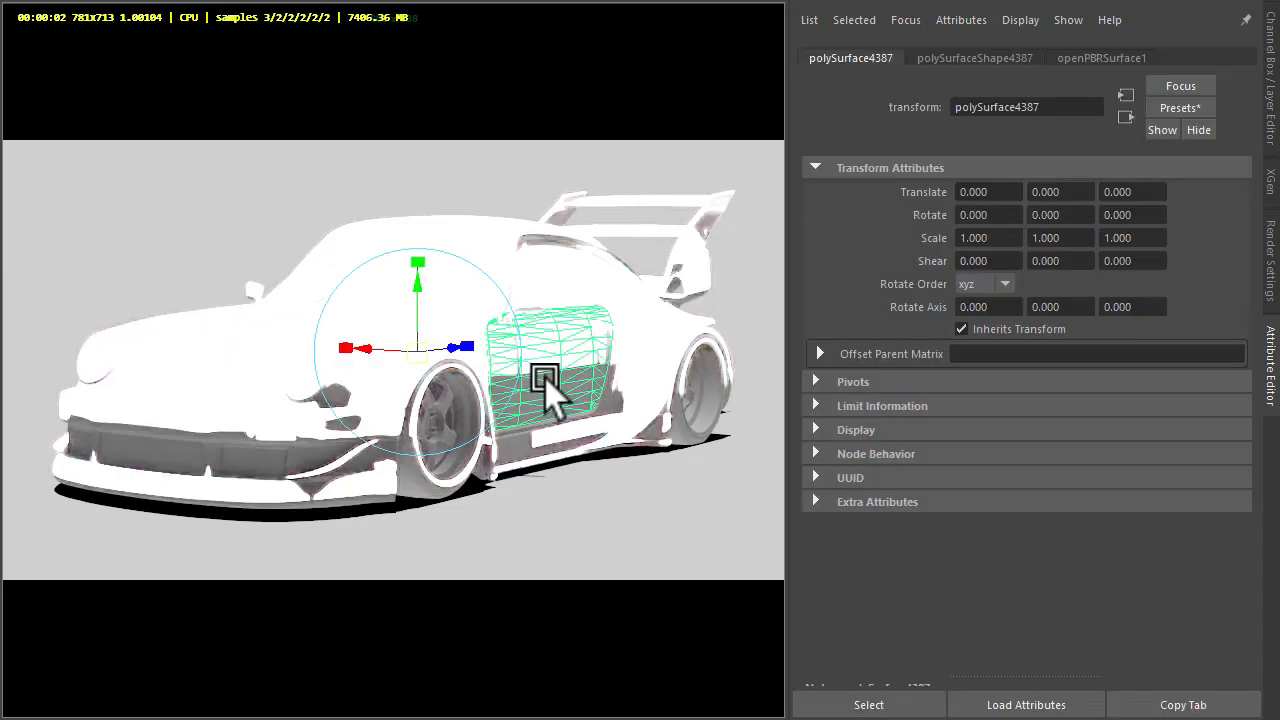
right_click(545, 380)
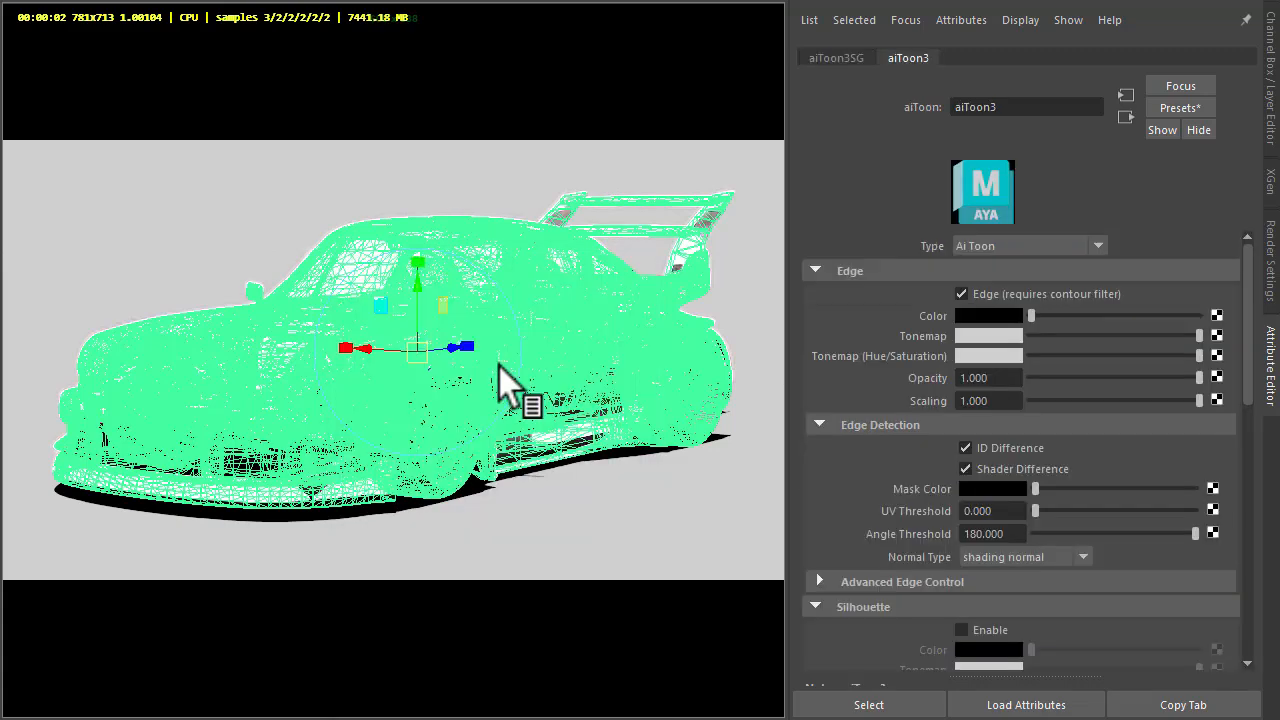
click(849, 270)
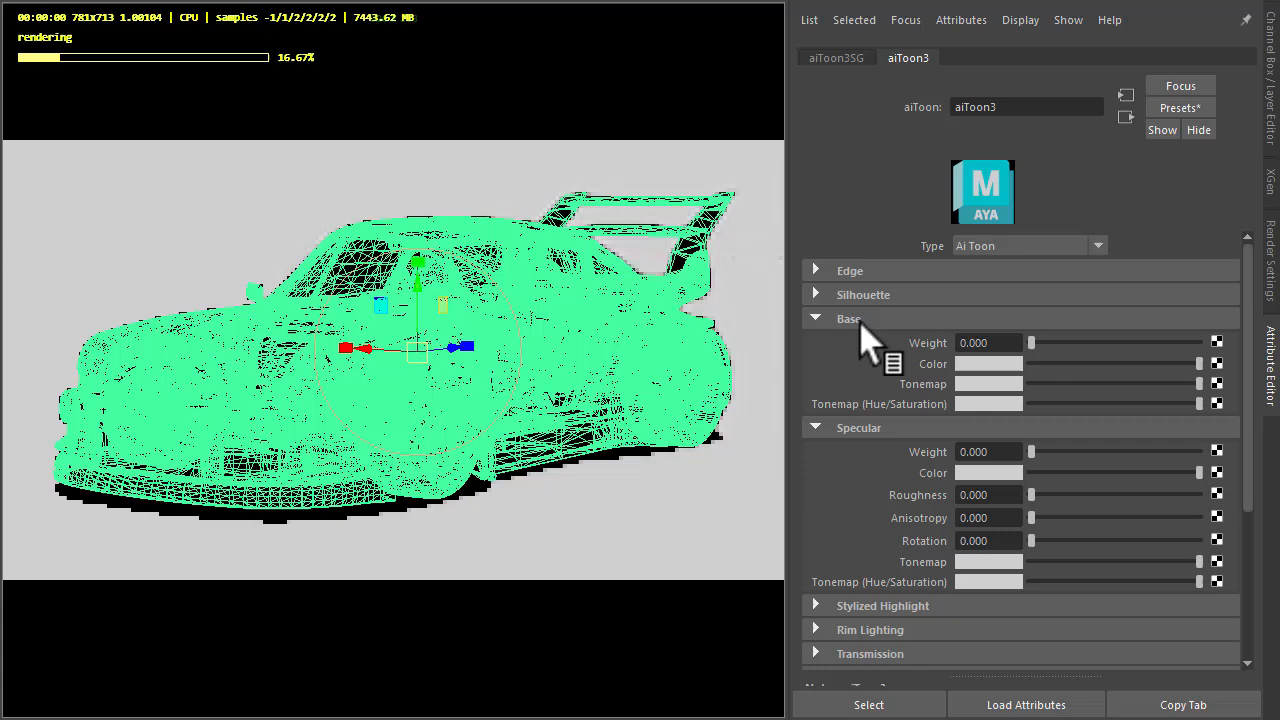
click(849, 318)
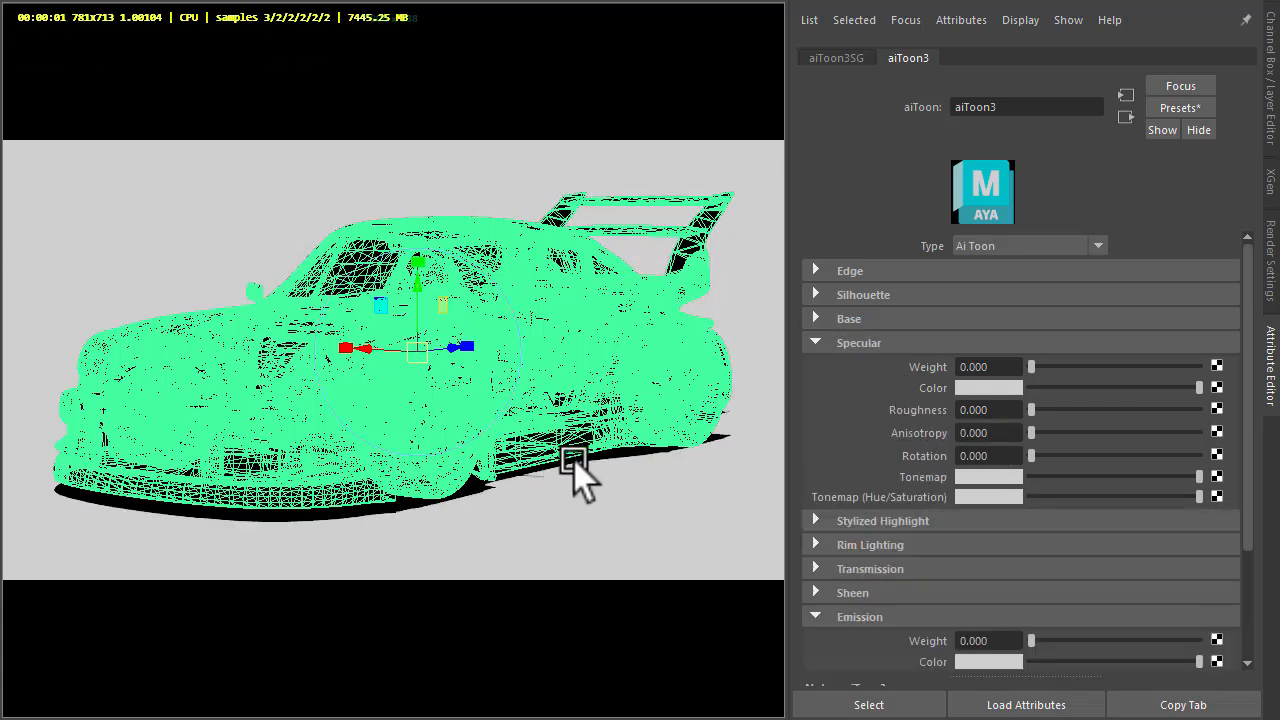
click(705, 385)
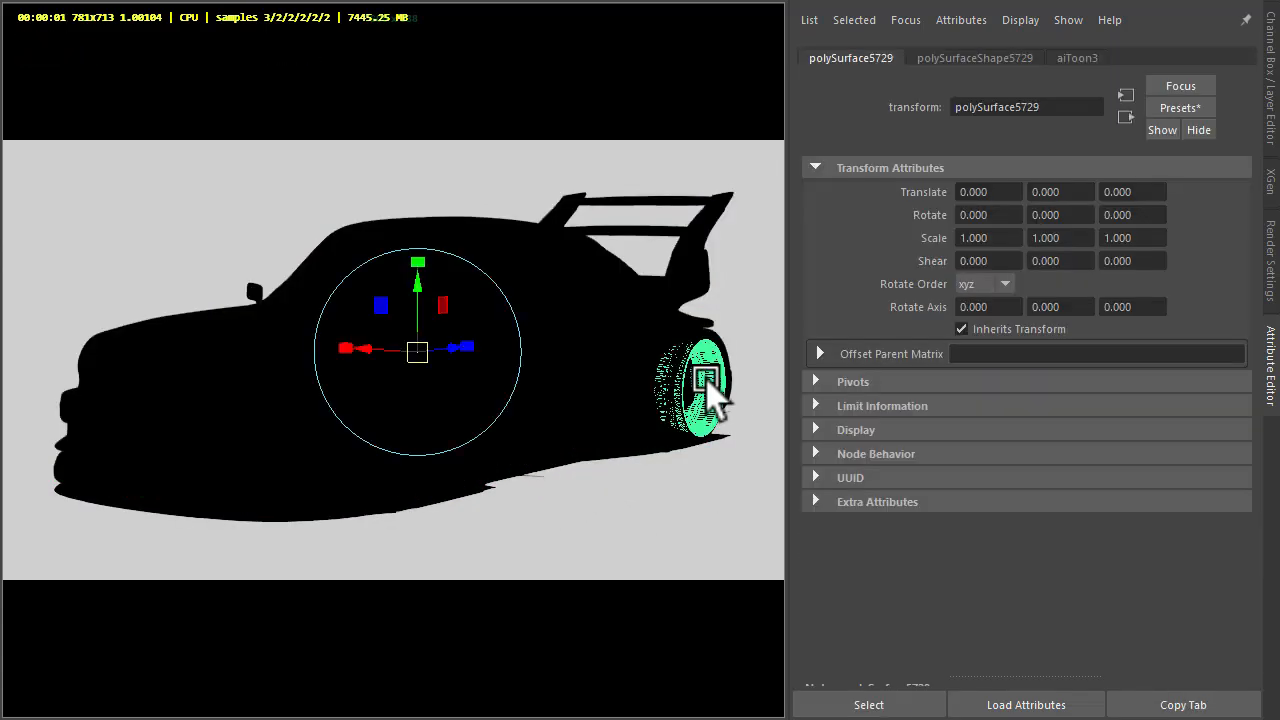
click(1077, 57)
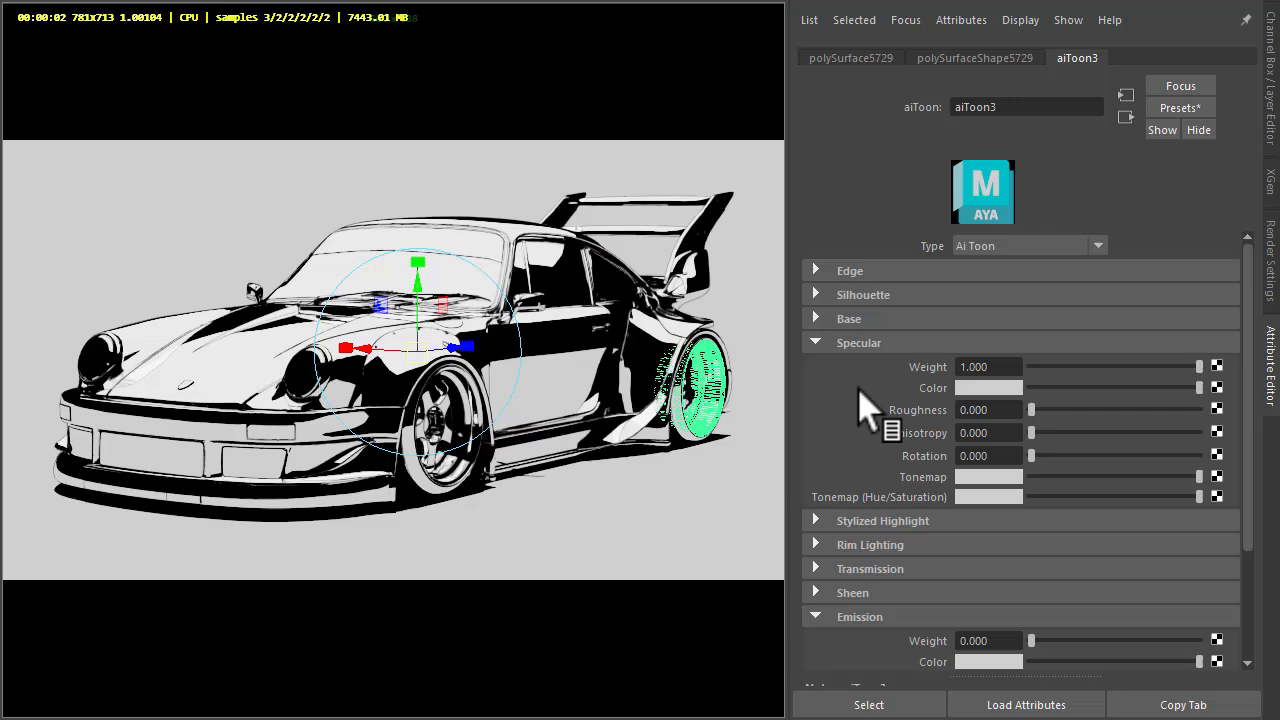
Rename aiToon3 to Body, grey its specular colour and set a black tonemap.
scroll(down, 3)
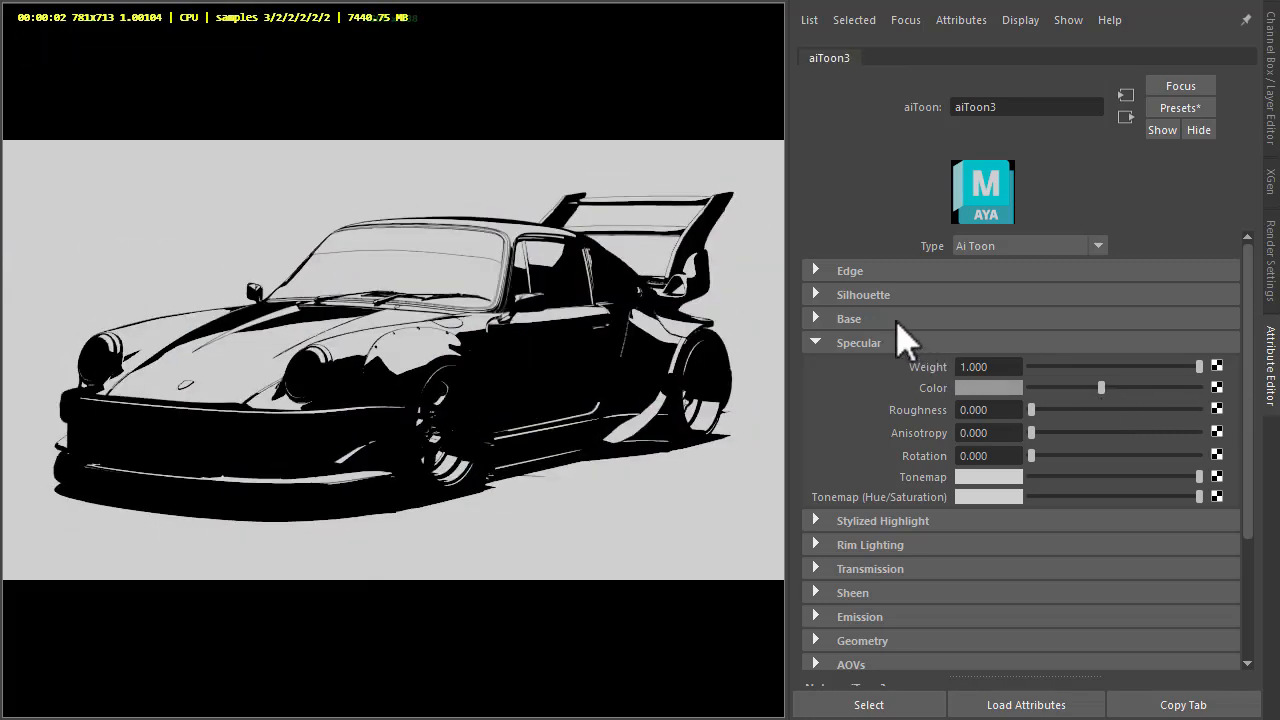
click(849, 270)
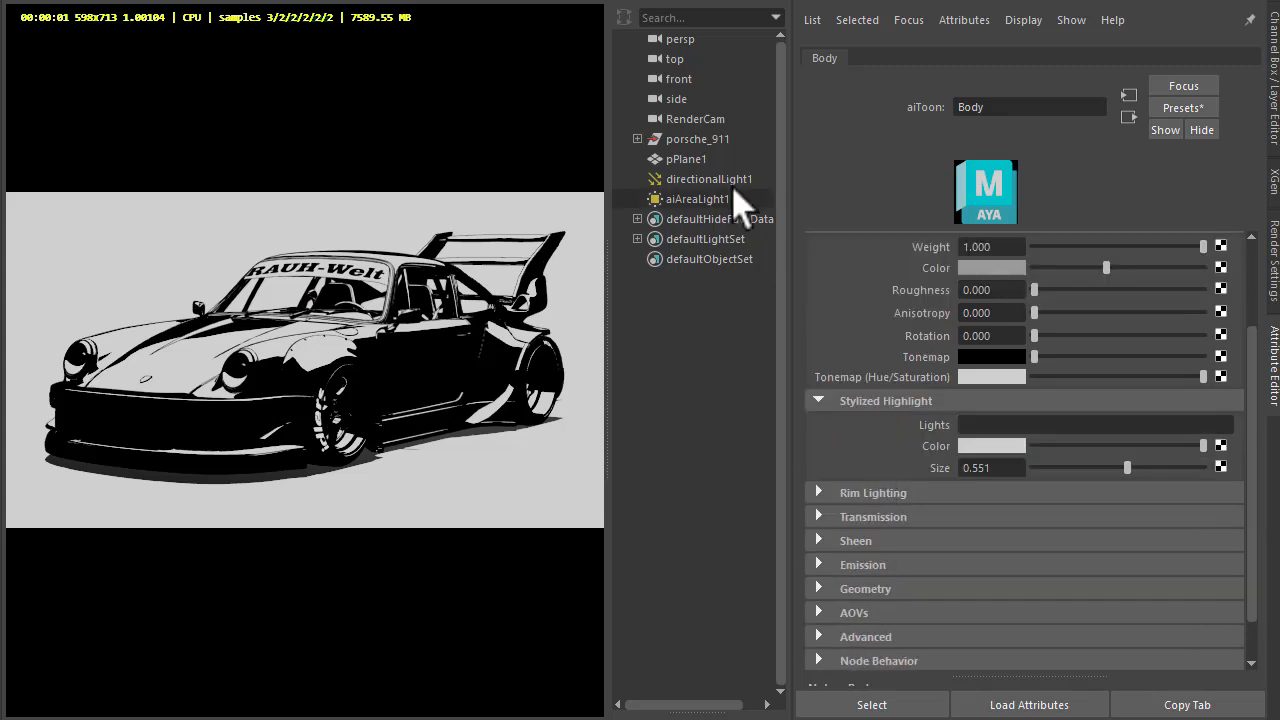
Use directionalLightShape1 for Body's stylized highlight, darken its colour and adjust its size.
click(710, 178)
text(directionalLightShape1)
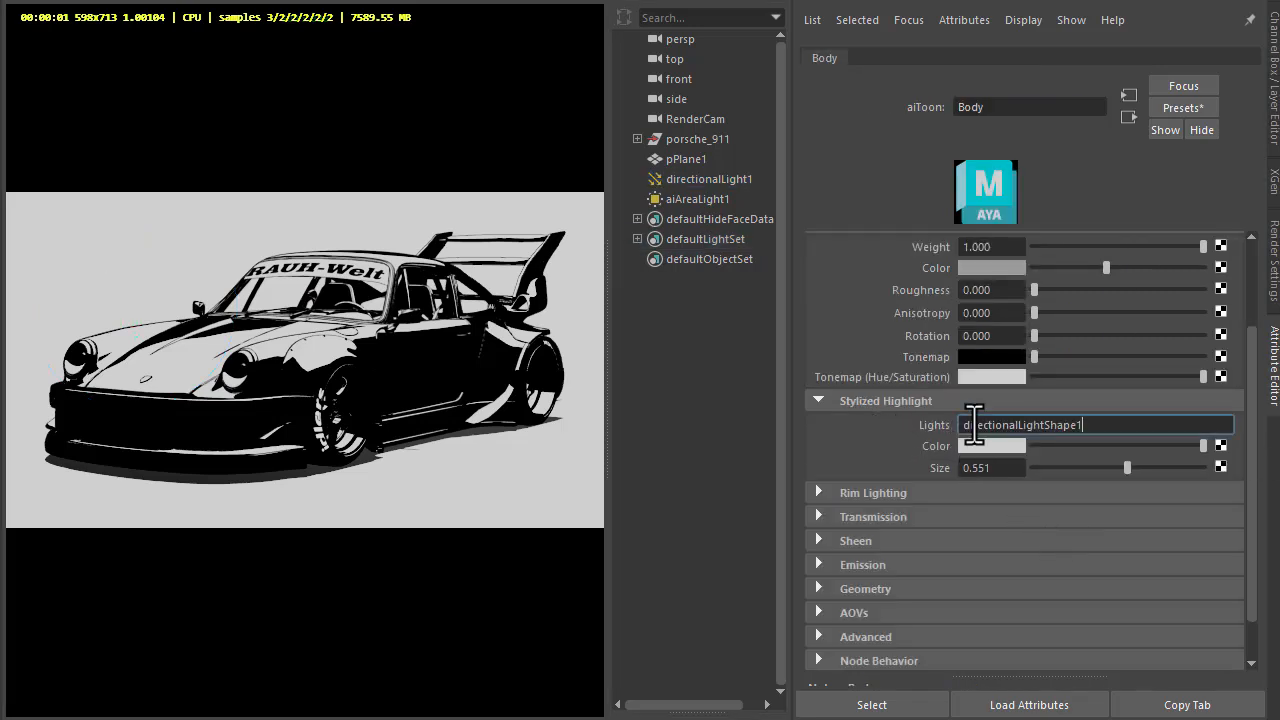
key(Return)
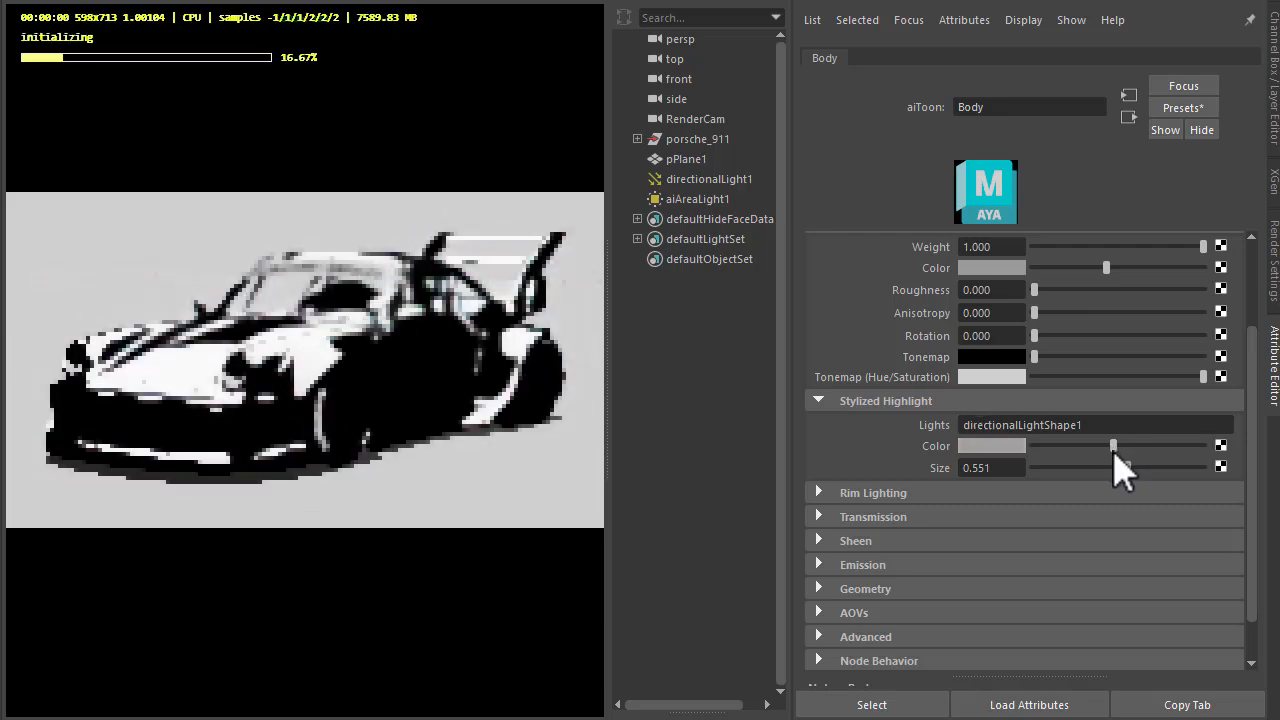
drag(1113, 445, 1046, 445)
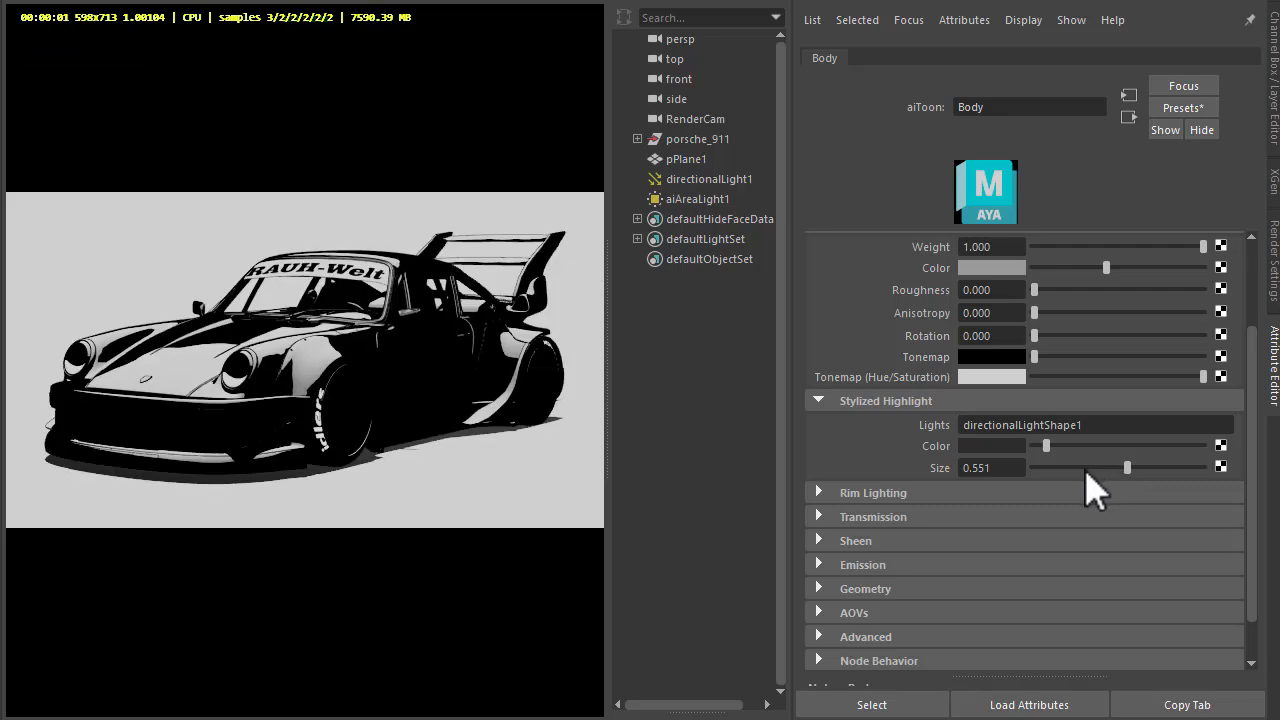
drag(1127, 467, 1103, 467)
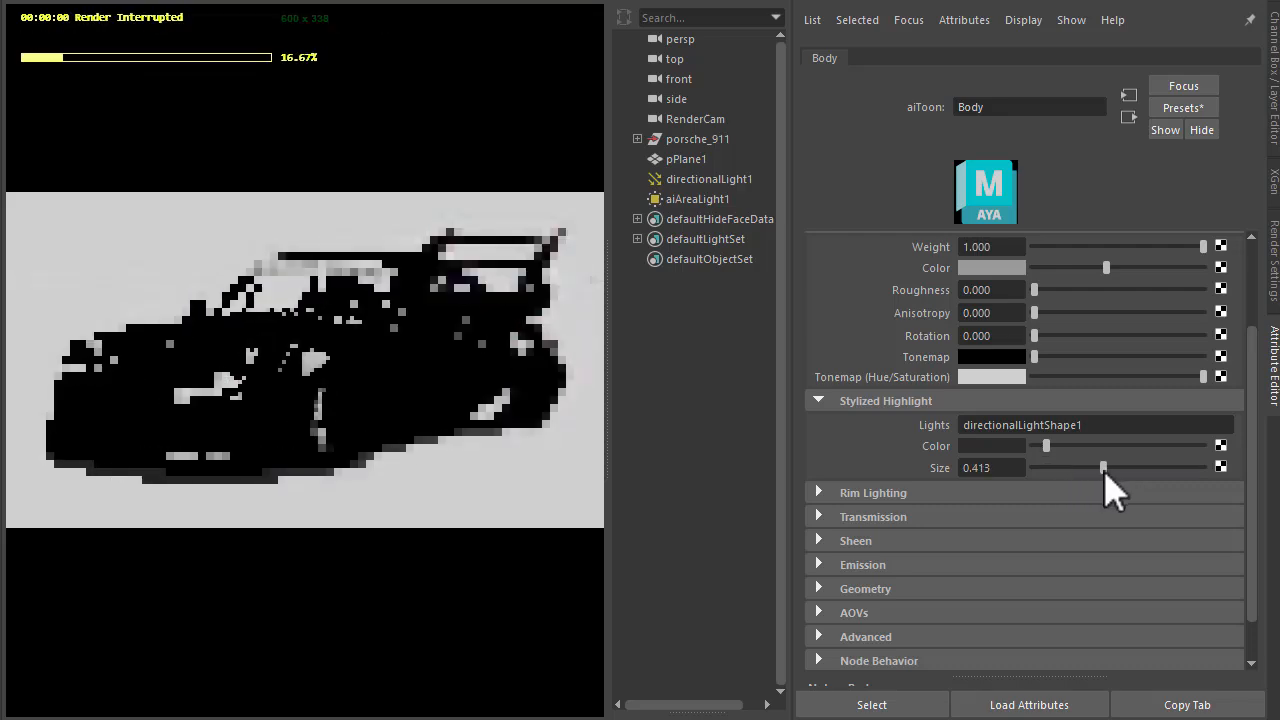
drag(1103, 467, 1116, 467)
text(file)
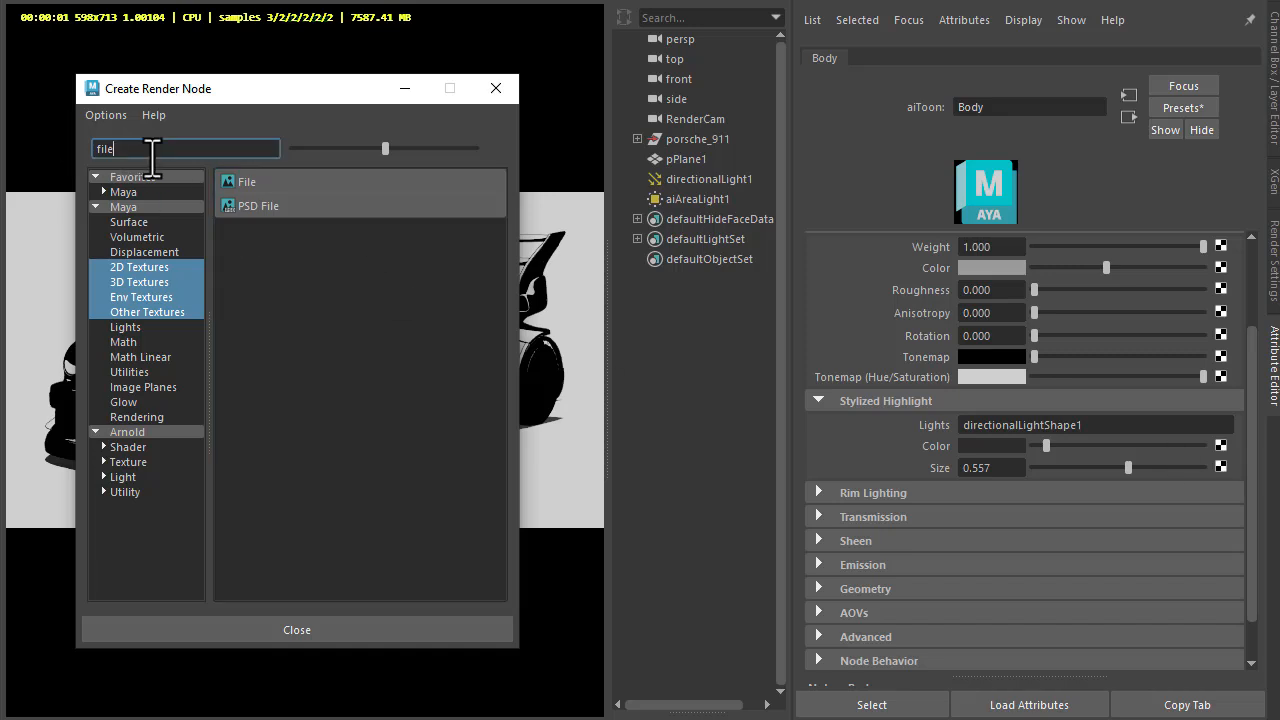
Set aiRampRgb7 to a u-type ramp and load a blue palette preset.
text(ram.)
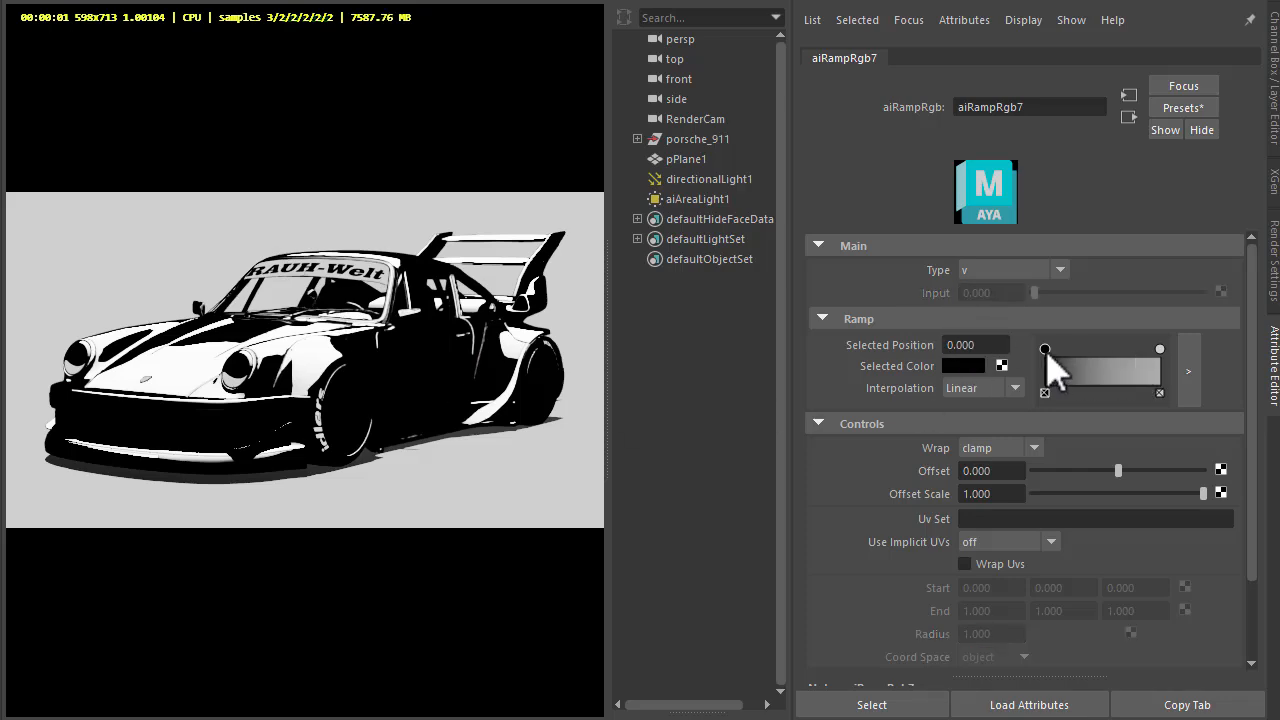
drag(1045, 349, 1093, 349)
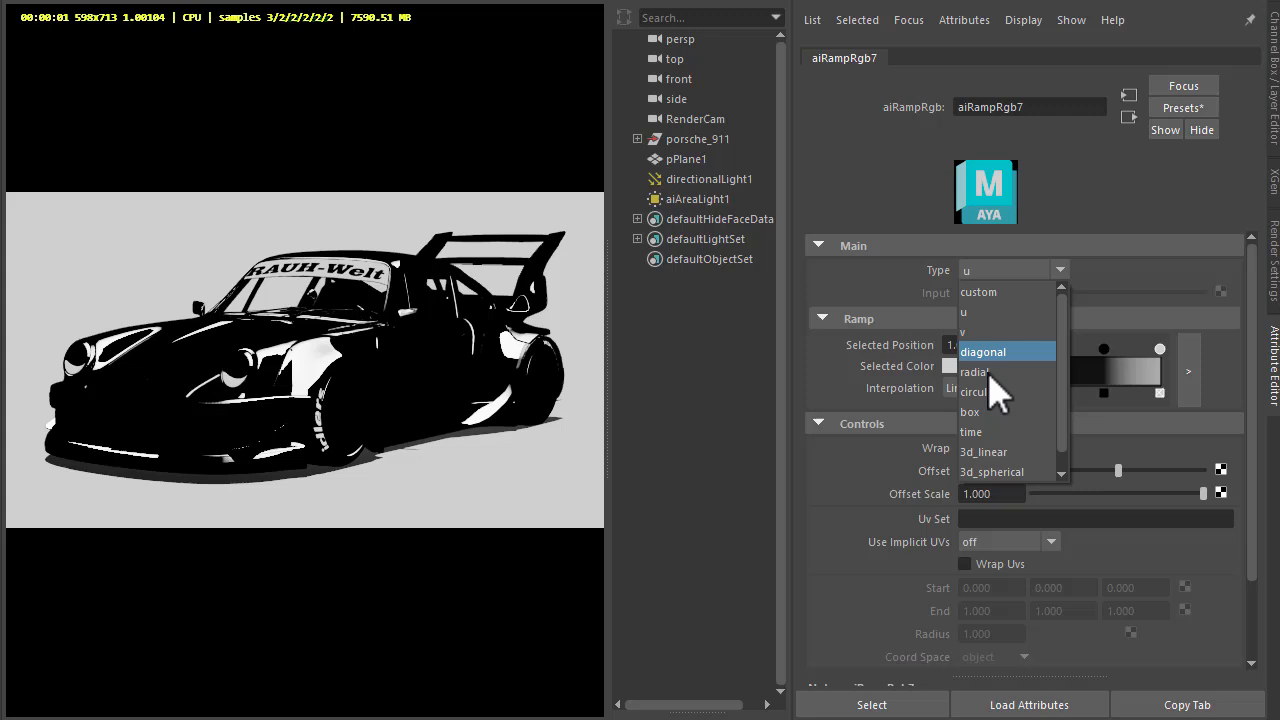
click(974, 371)
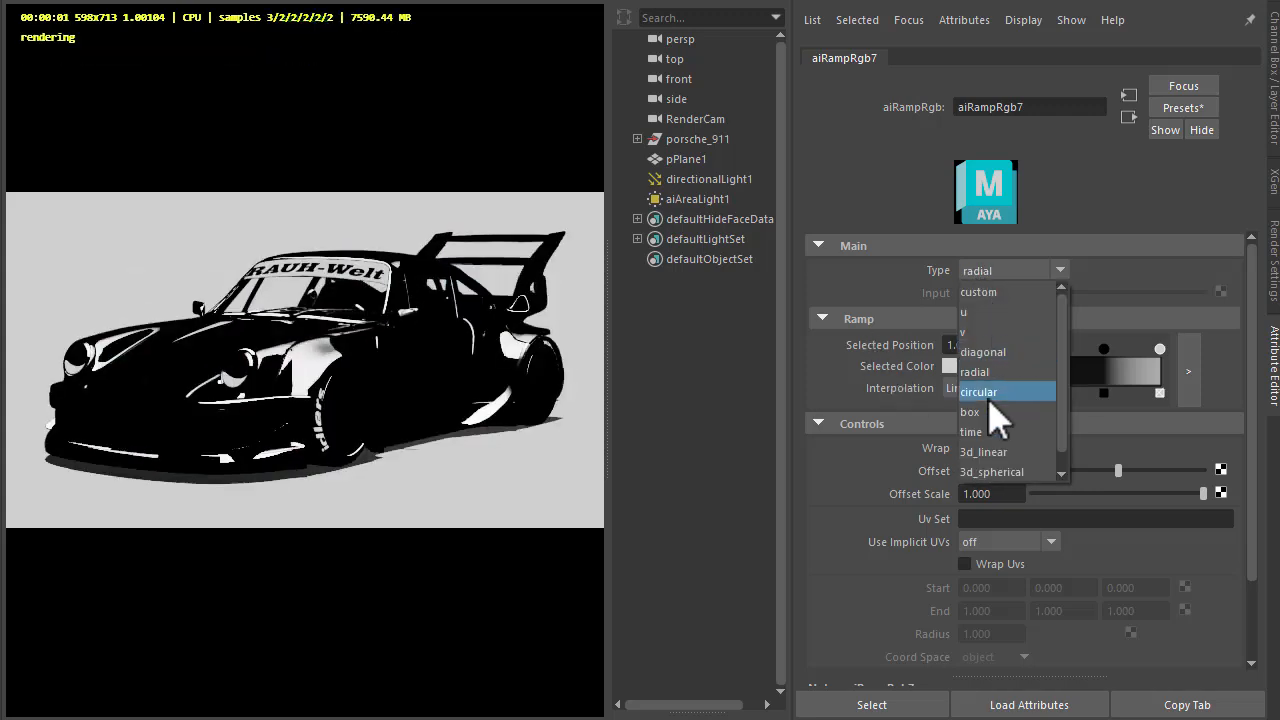
click(979, 391)
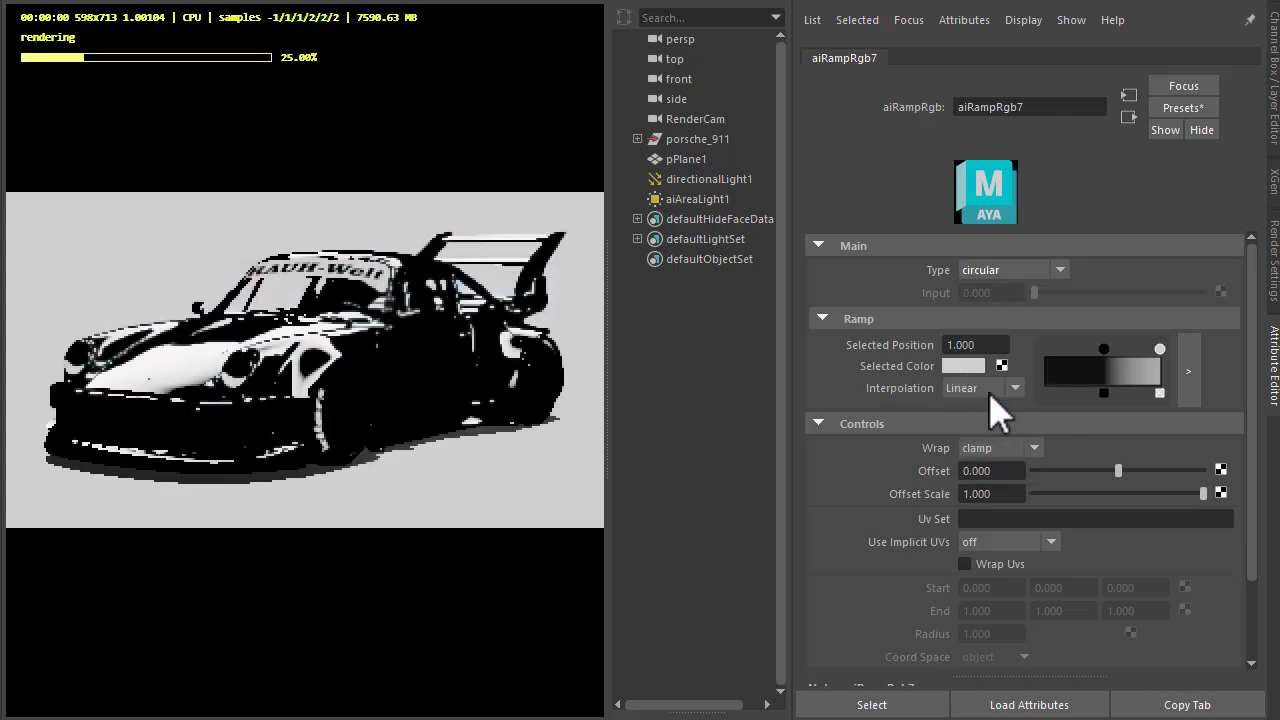
click(1055, 269)
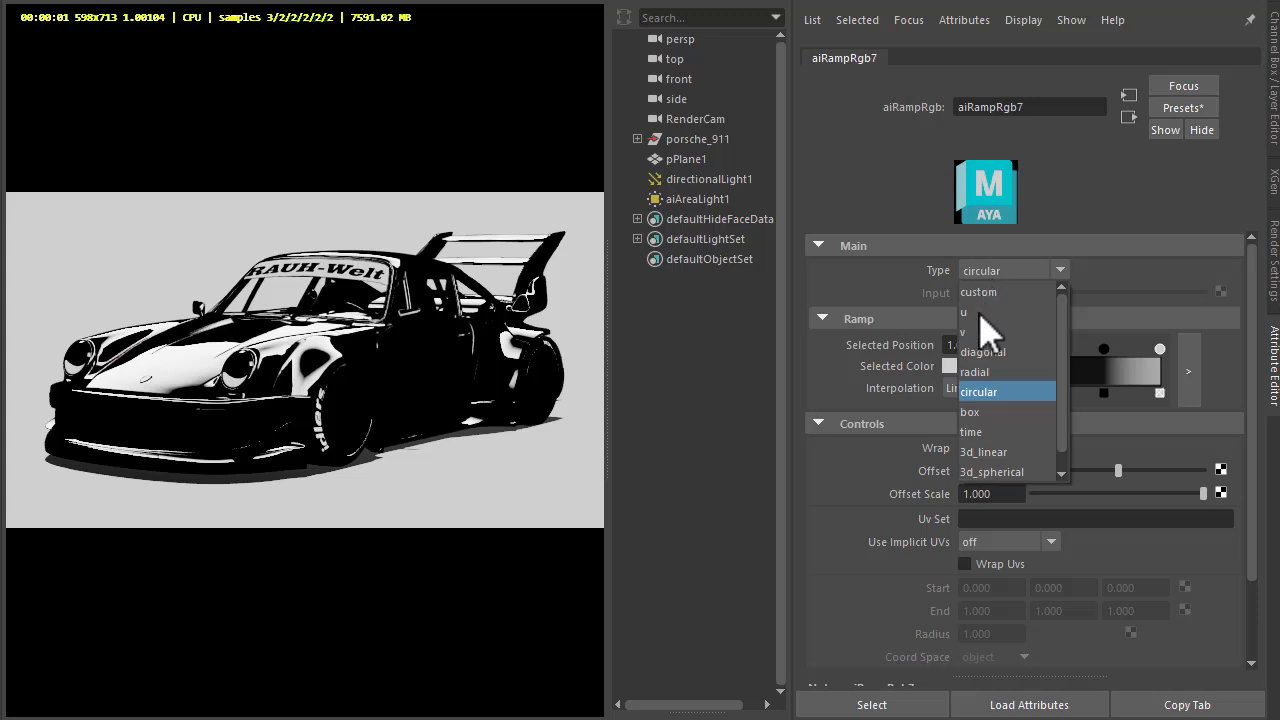
click(963, 312)
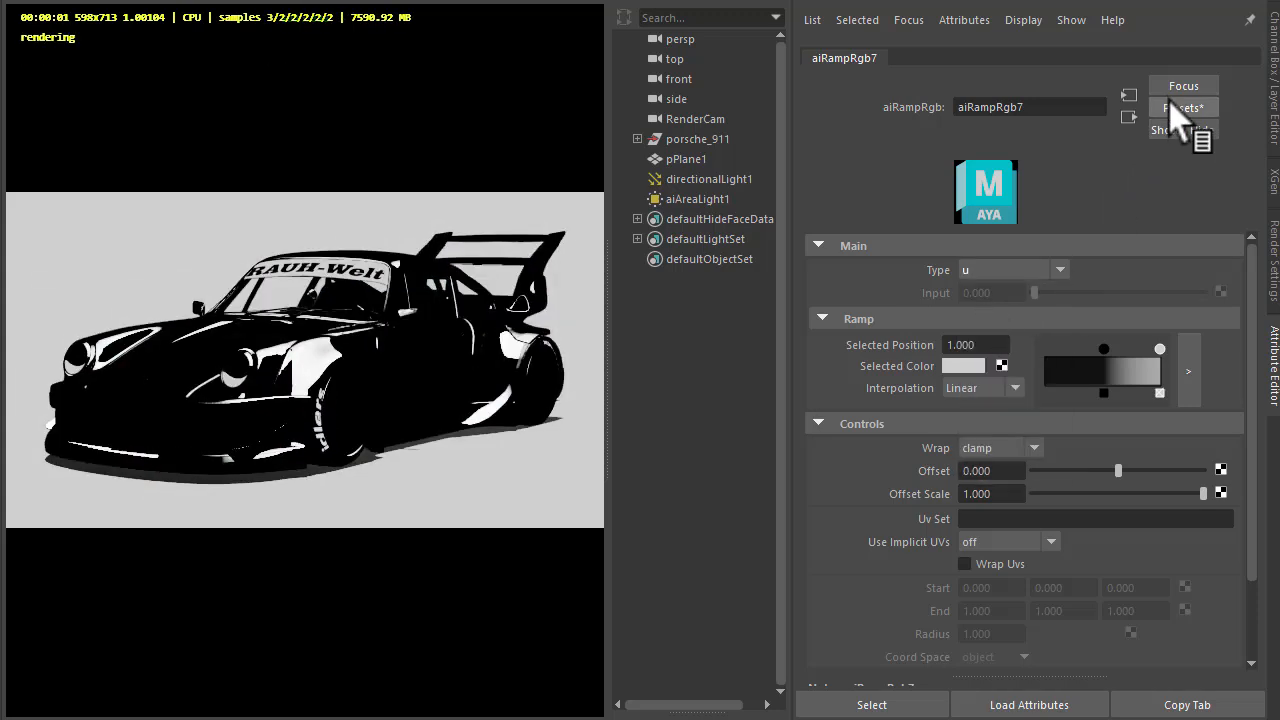
click(1184, 108)
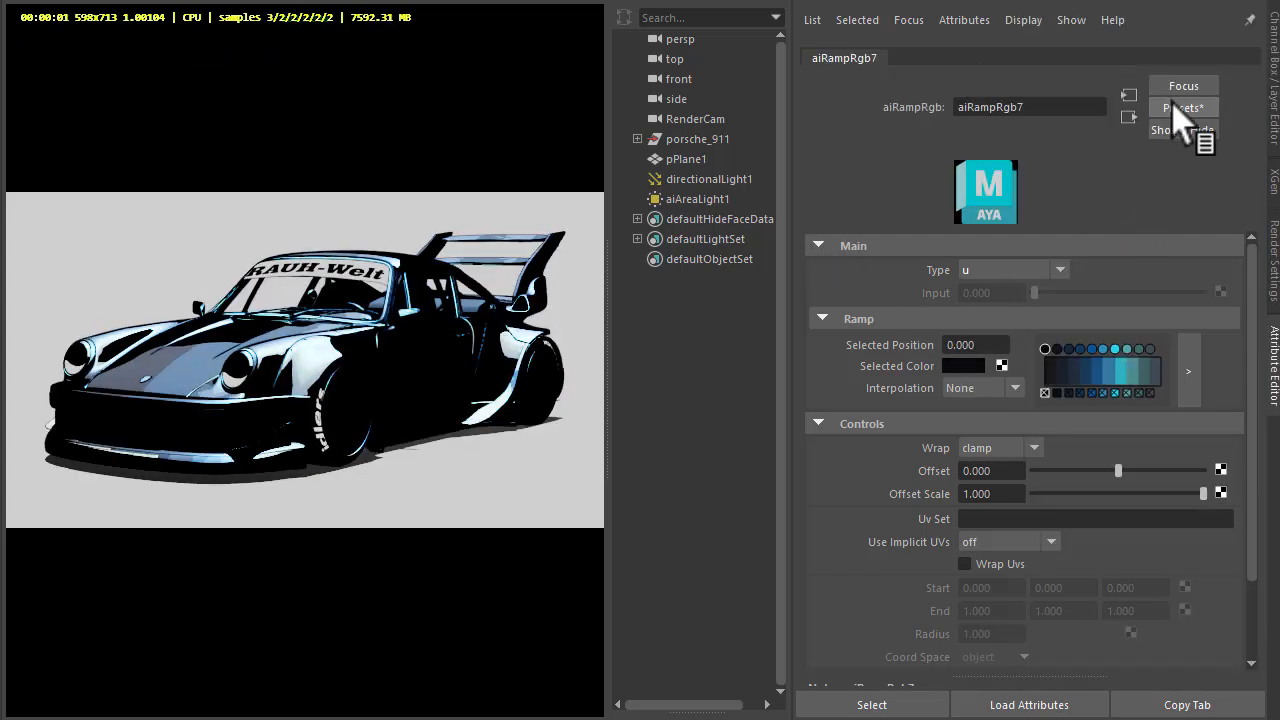
click(1183, 107)
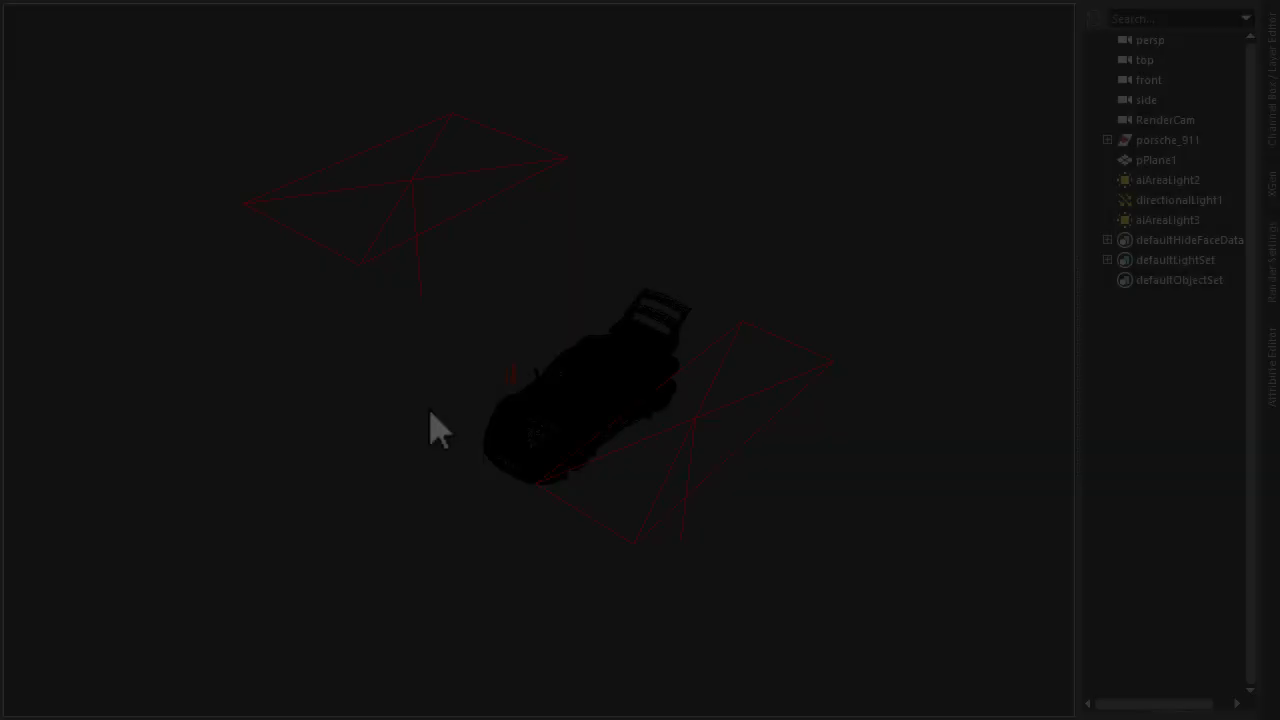
Orbit to a top-down view of the car between aiAreaLight2 and aiAreaLight3.
drag(440, 425, 545, 390)
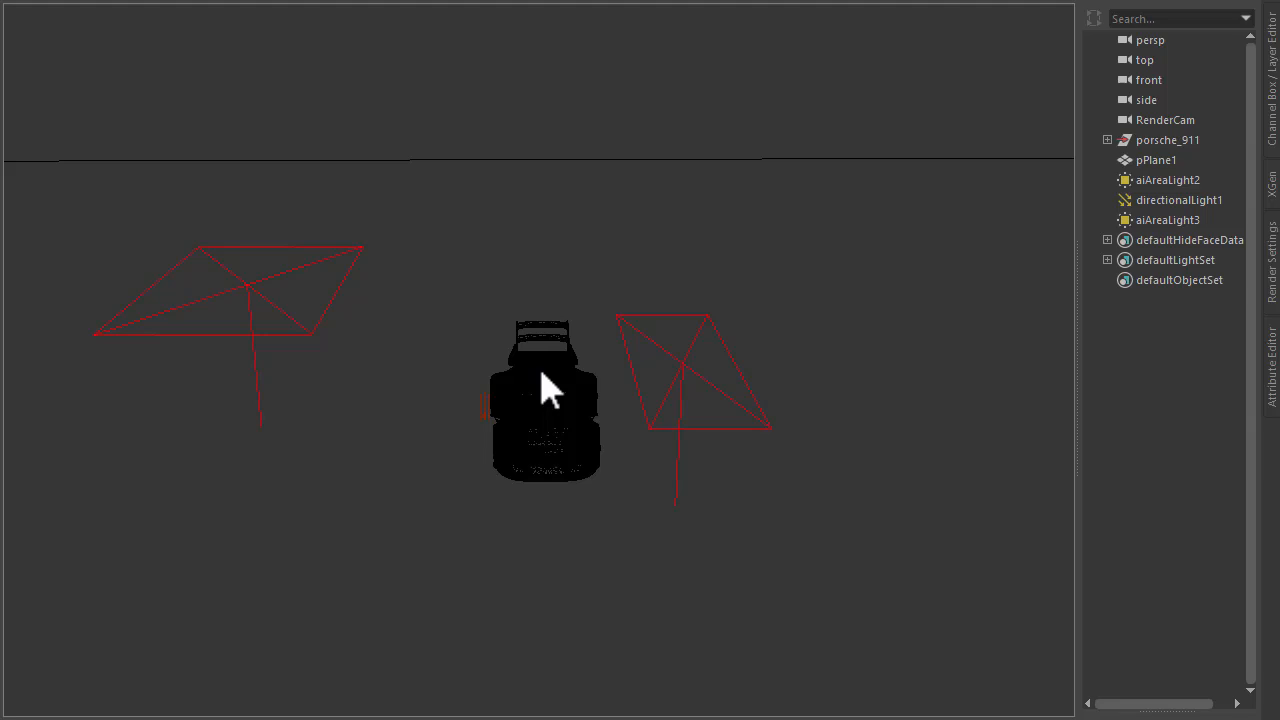
drag(545, 390, 435, 415)
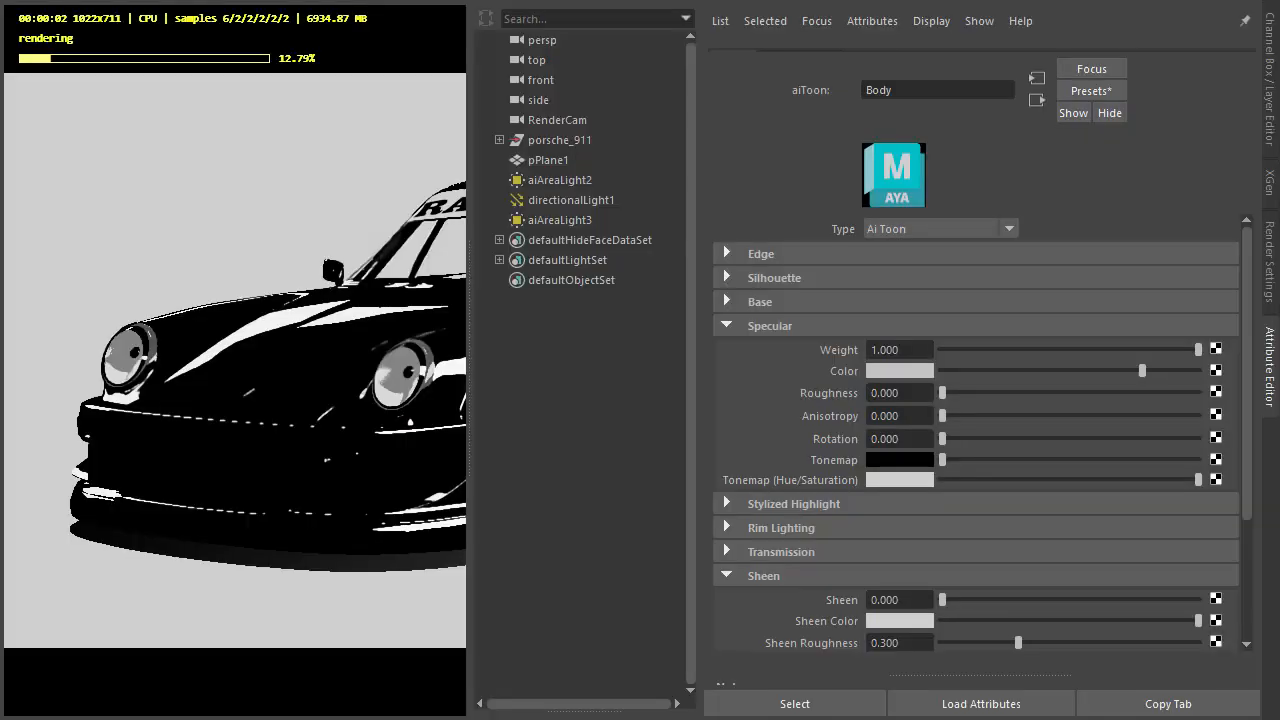
Set Body's Sheen to 0.3, then raise it to about 0.47.
click(898, 617)
text(0.300)
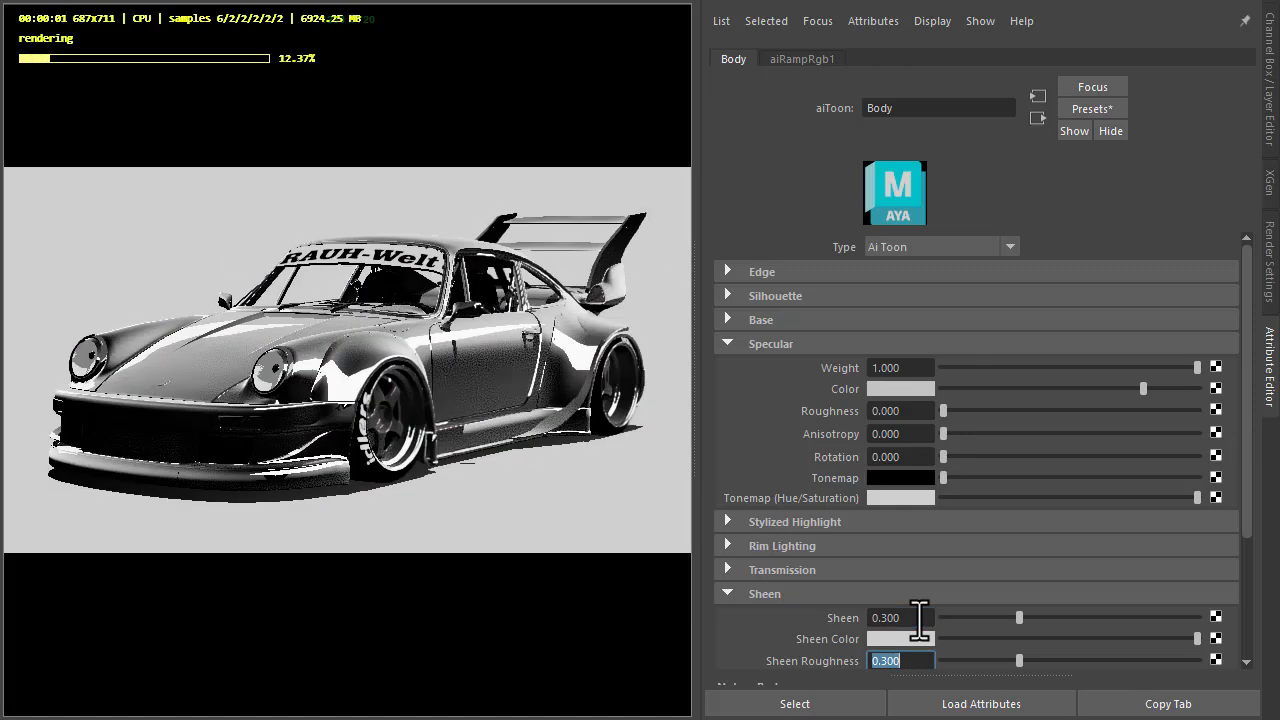
drag(941, 618, 1063, 618)
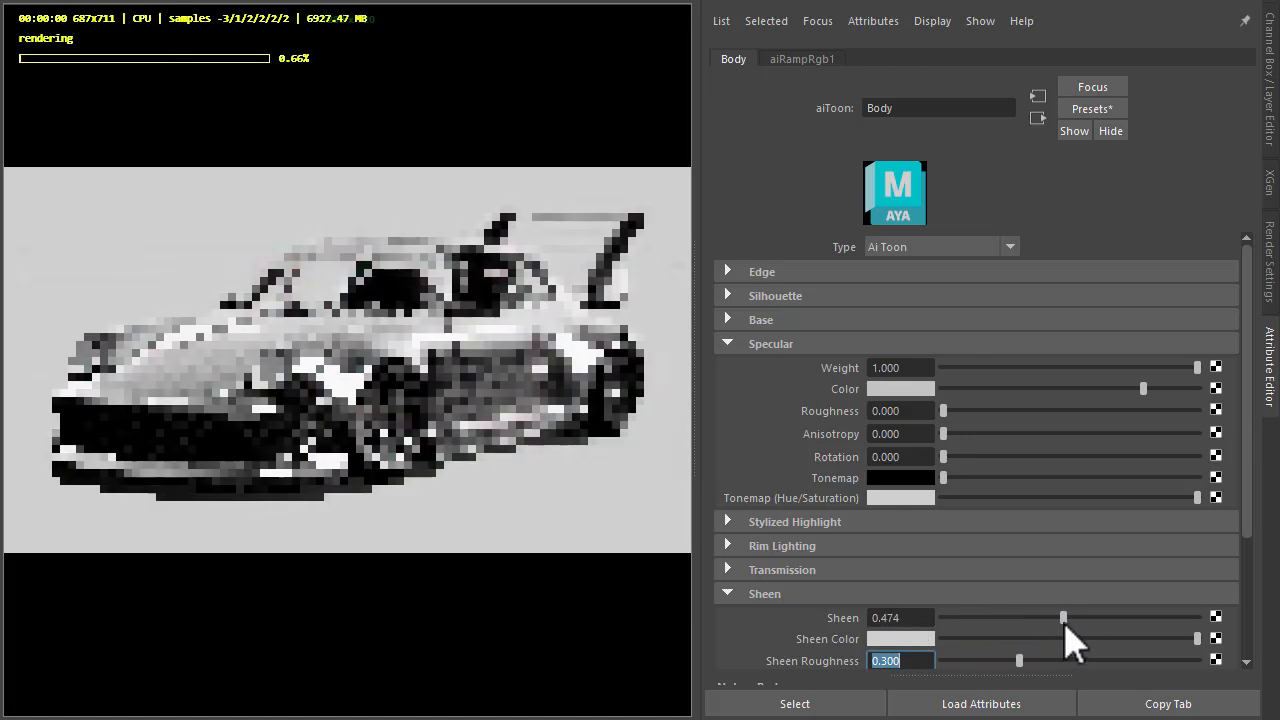
drag(1063, 617, 1019, 617)
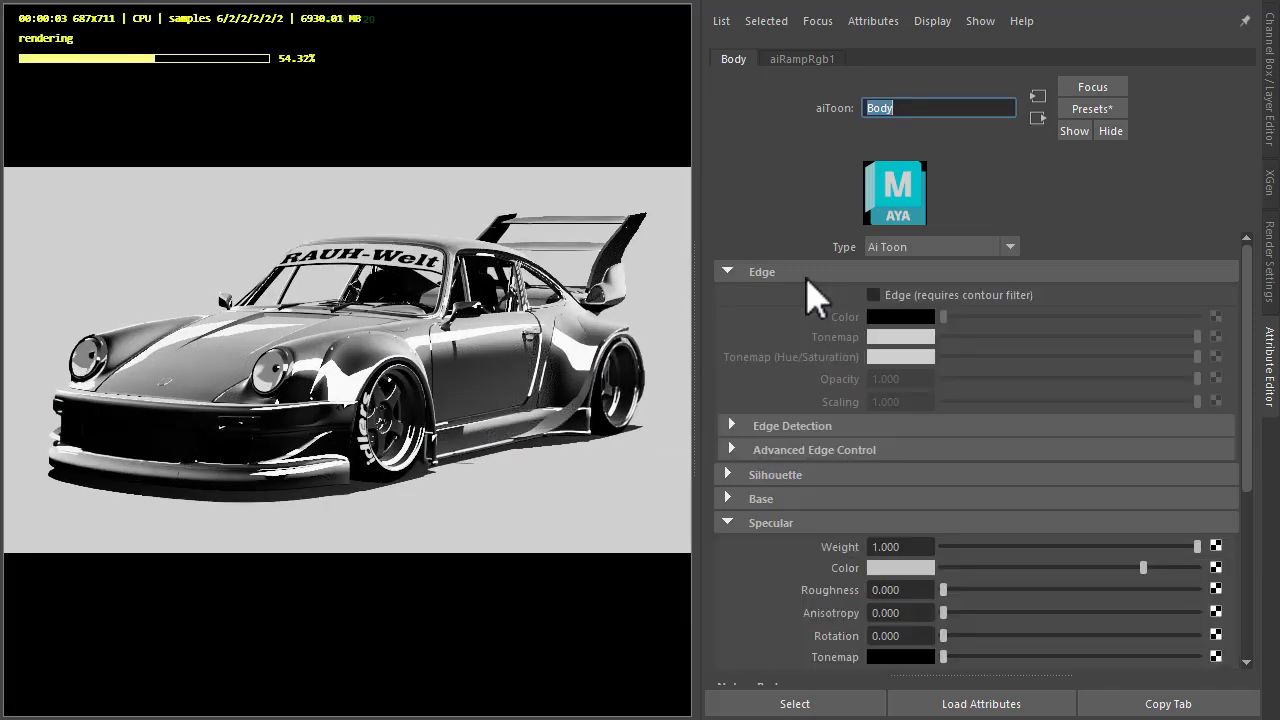
Enable Body's edge outlines, set Base Weight to 1, and lighten the aiRampRgb1 tonemap stops.
click(872, 294)
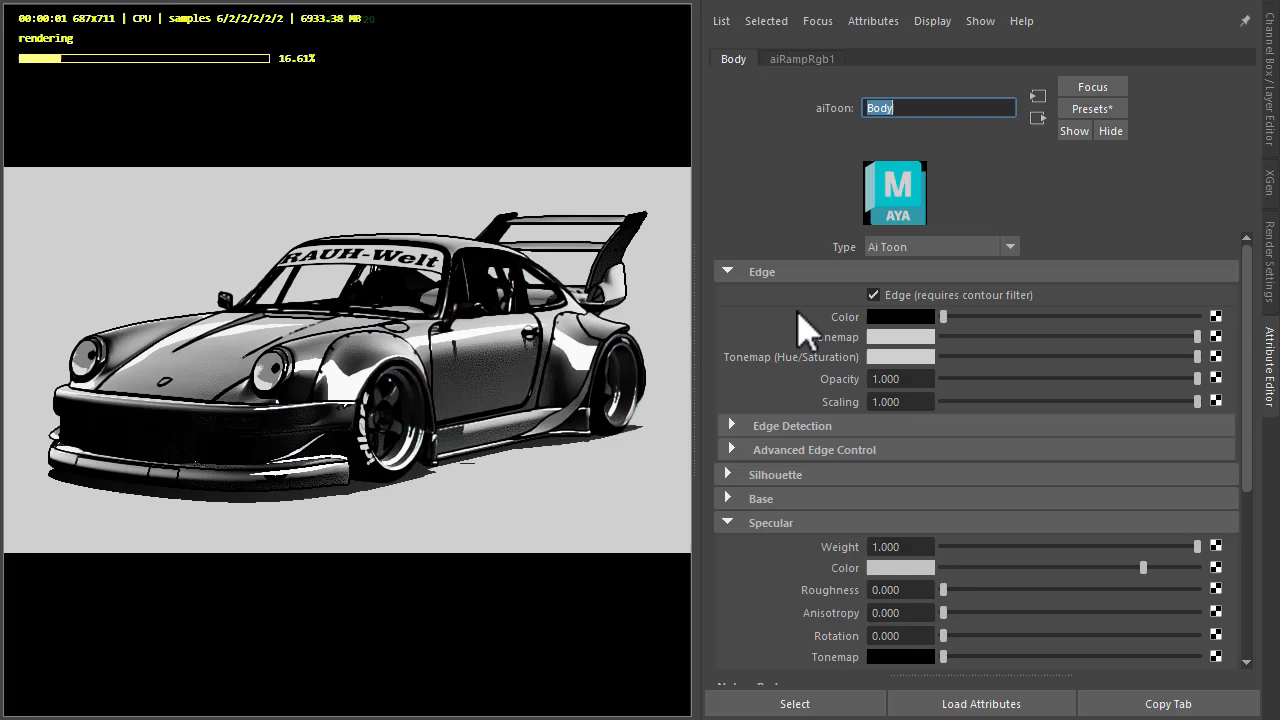
click(760, 498)
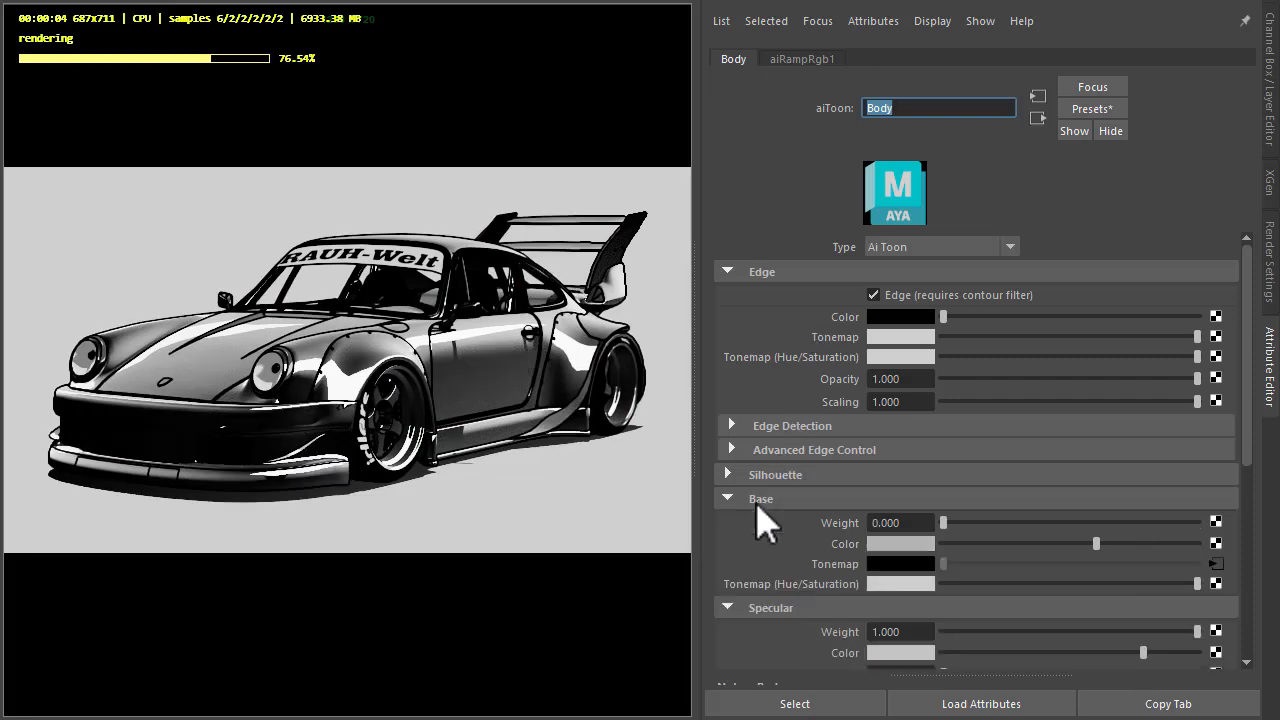
scroll(down, 3)
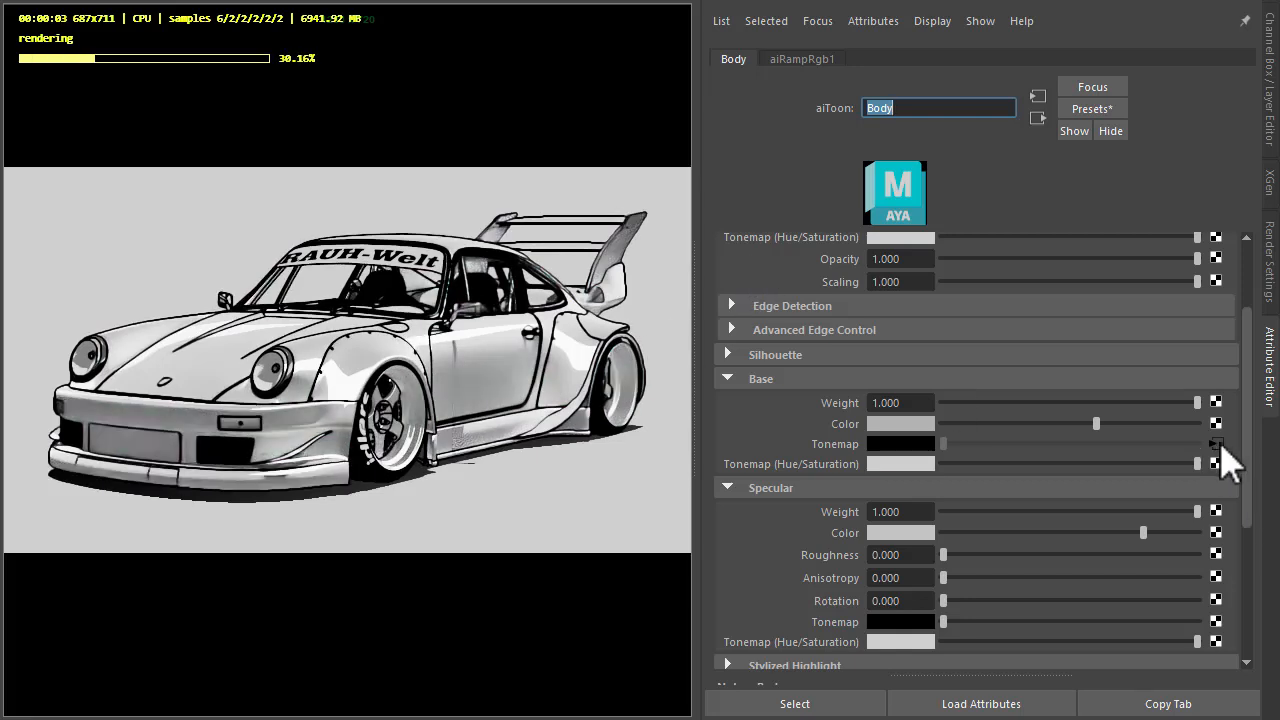
click(801, 59)
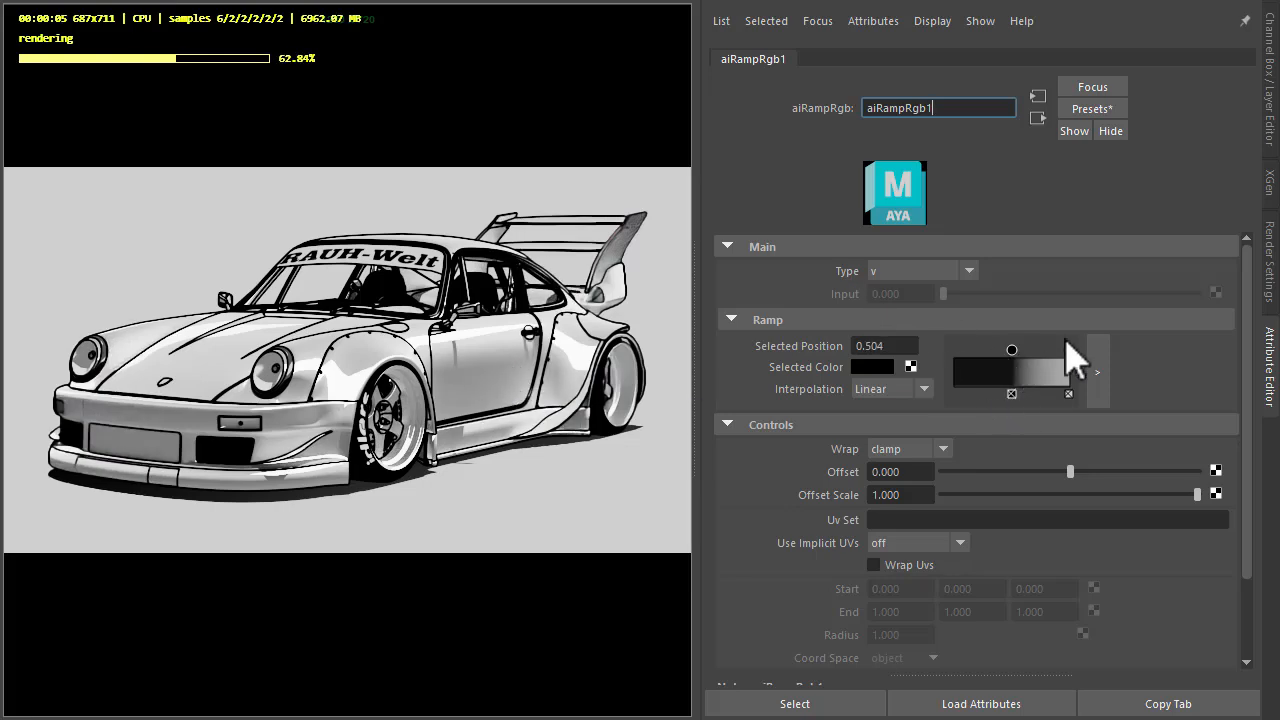
drag(1011, 350, 1069, 350)
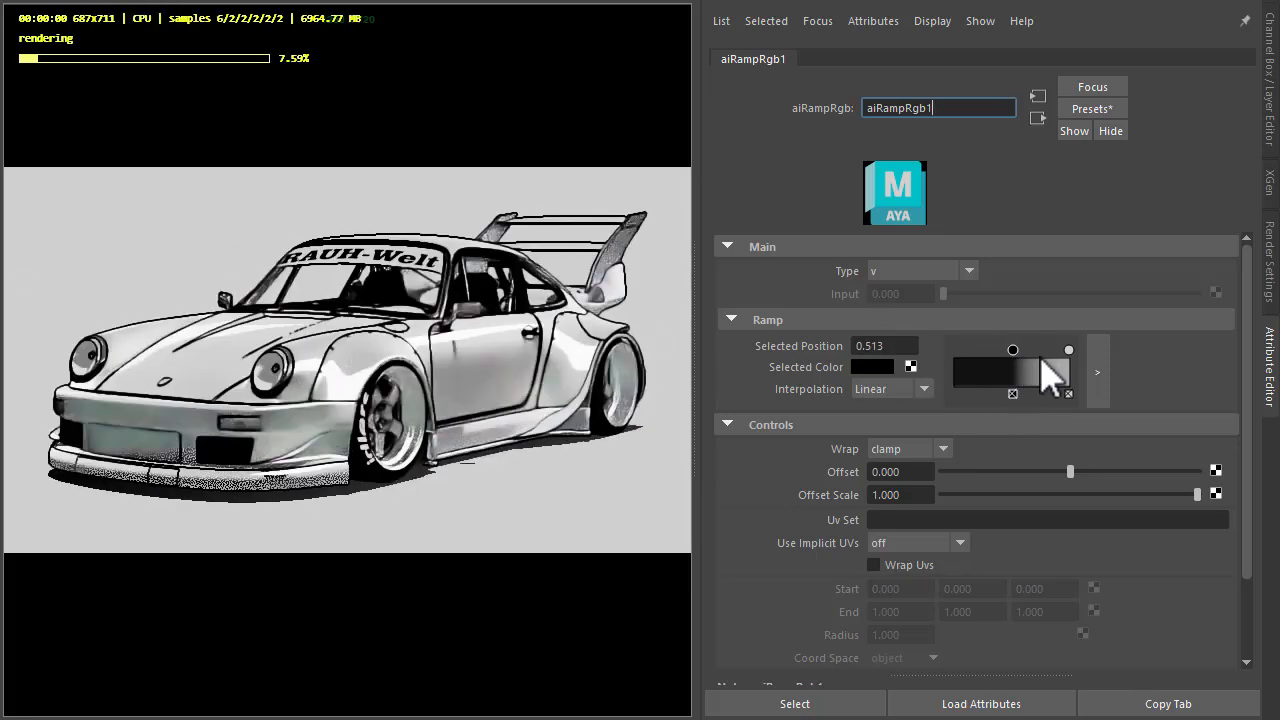
drag(1013, 350, 1061, 350)
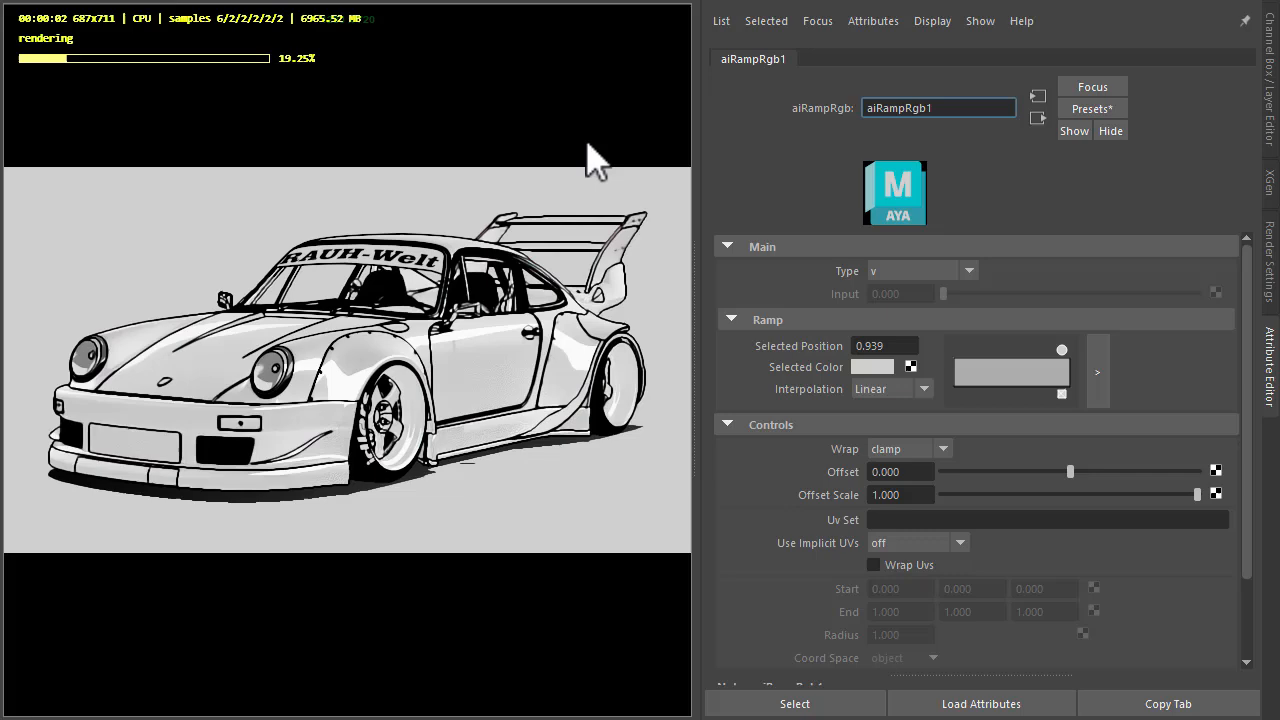
Give Body a faint emission with Emission Weight 0.047.
click(733, 58)
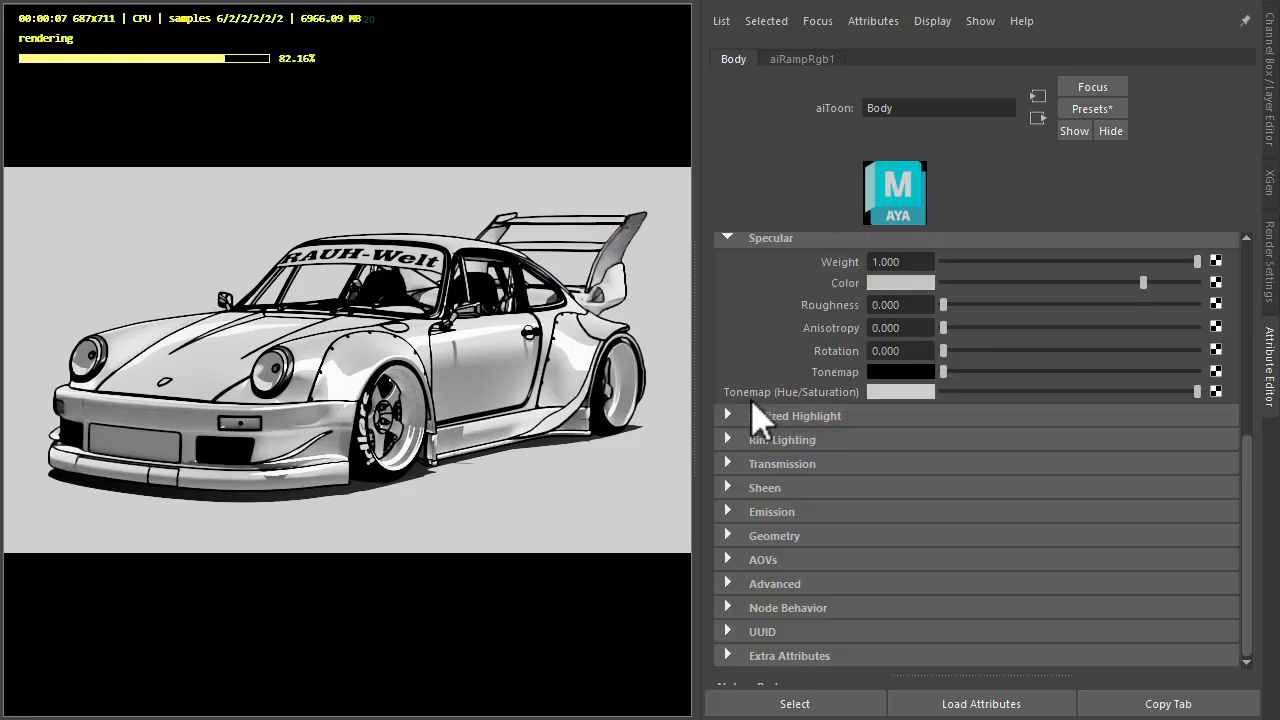
click(727, 511)
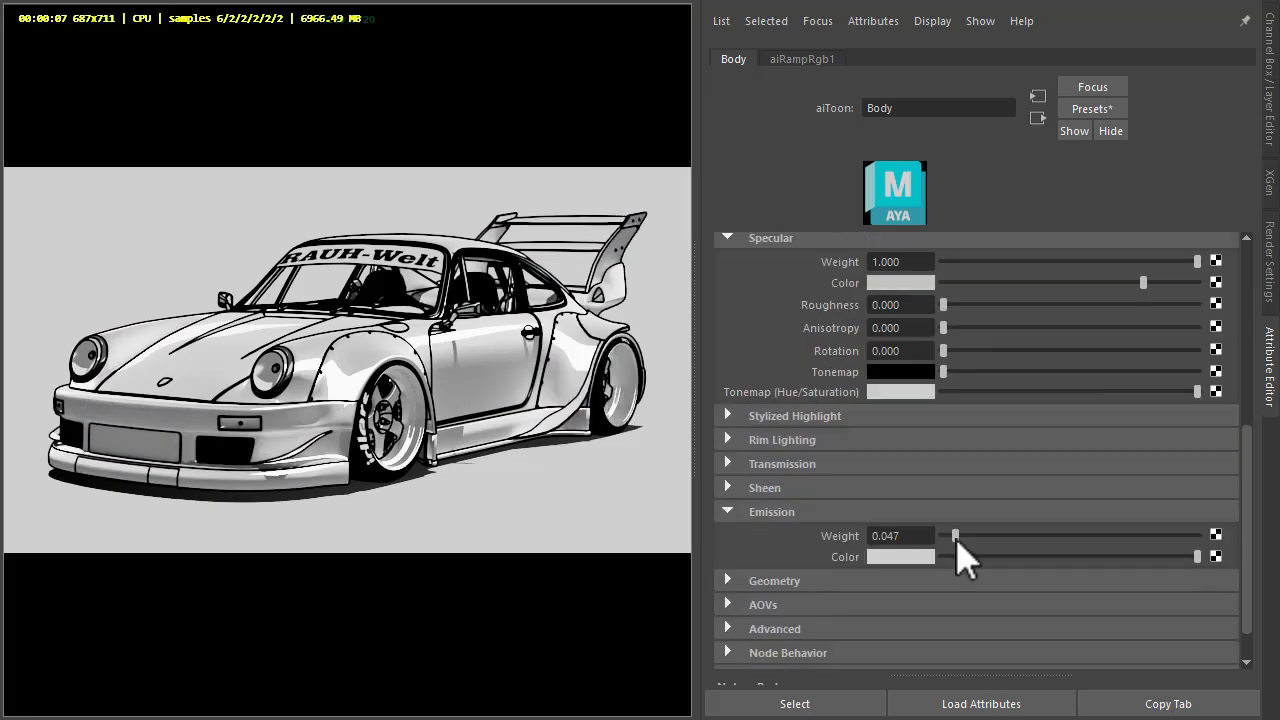
drag(955, 535, 1025, 535)
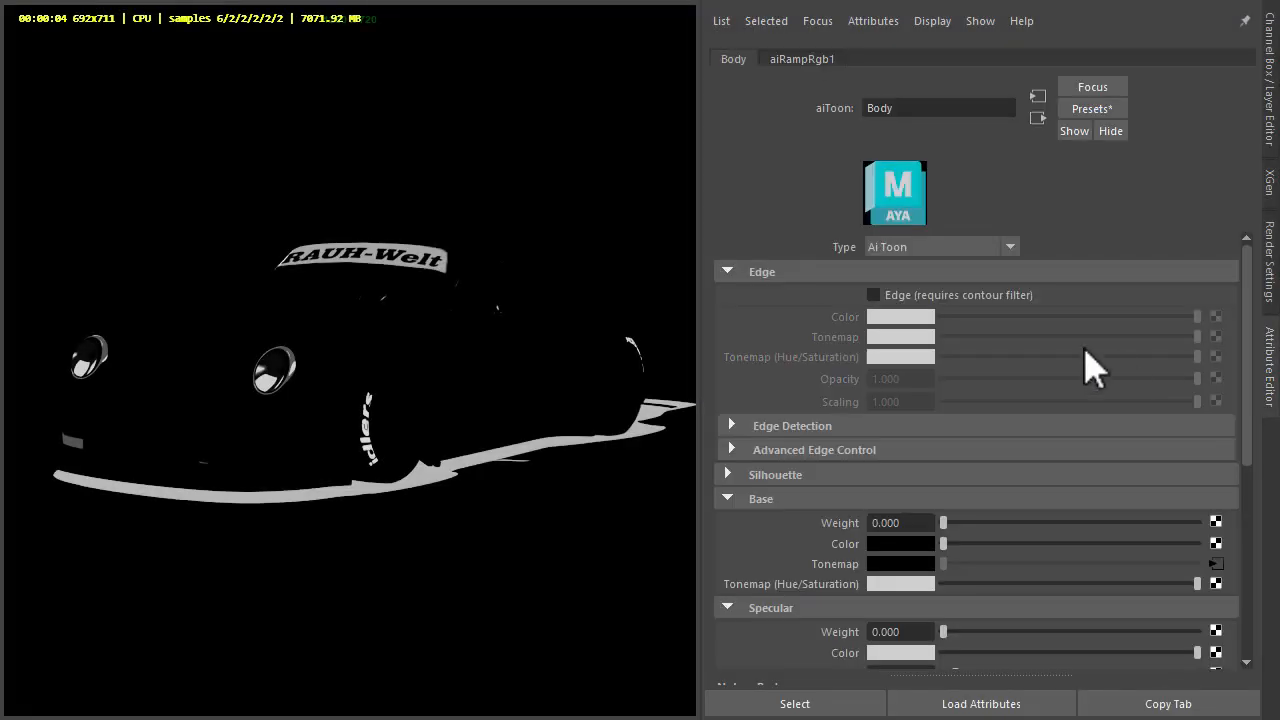
Enable white edge outlines on Body and raise Specular Weight to 1.0.
click(872, 294)
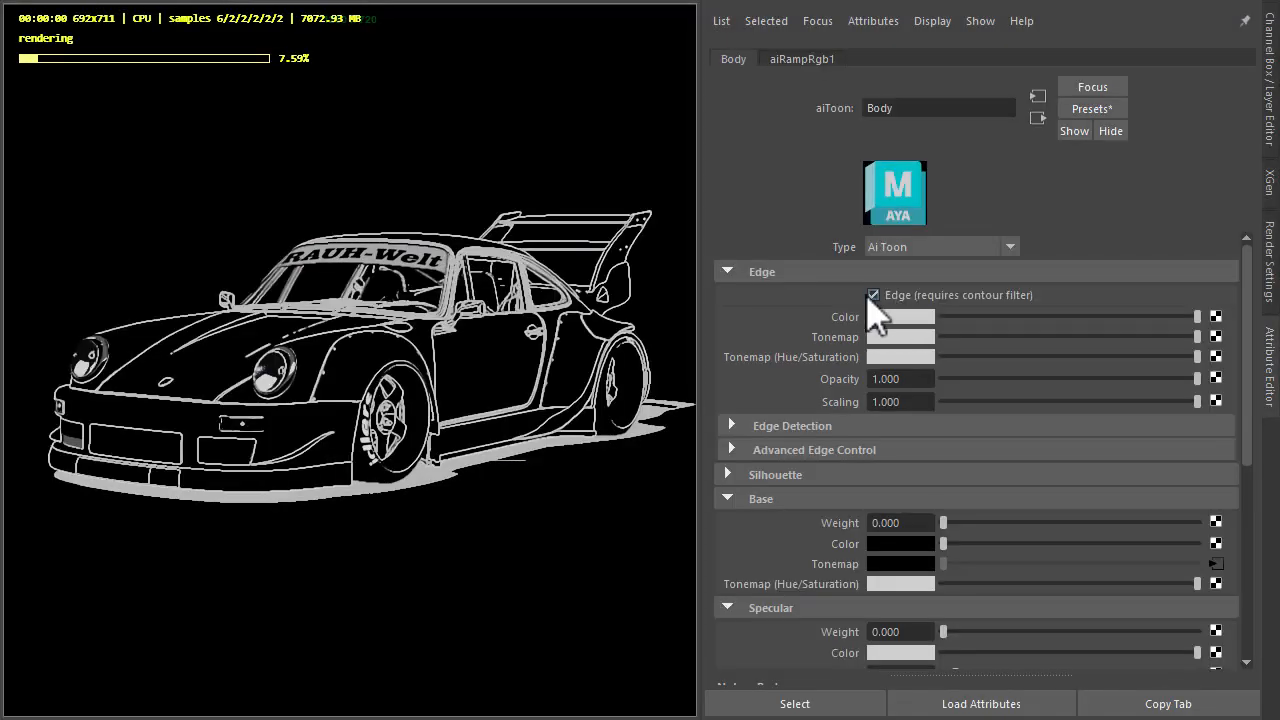
click(728, 271)
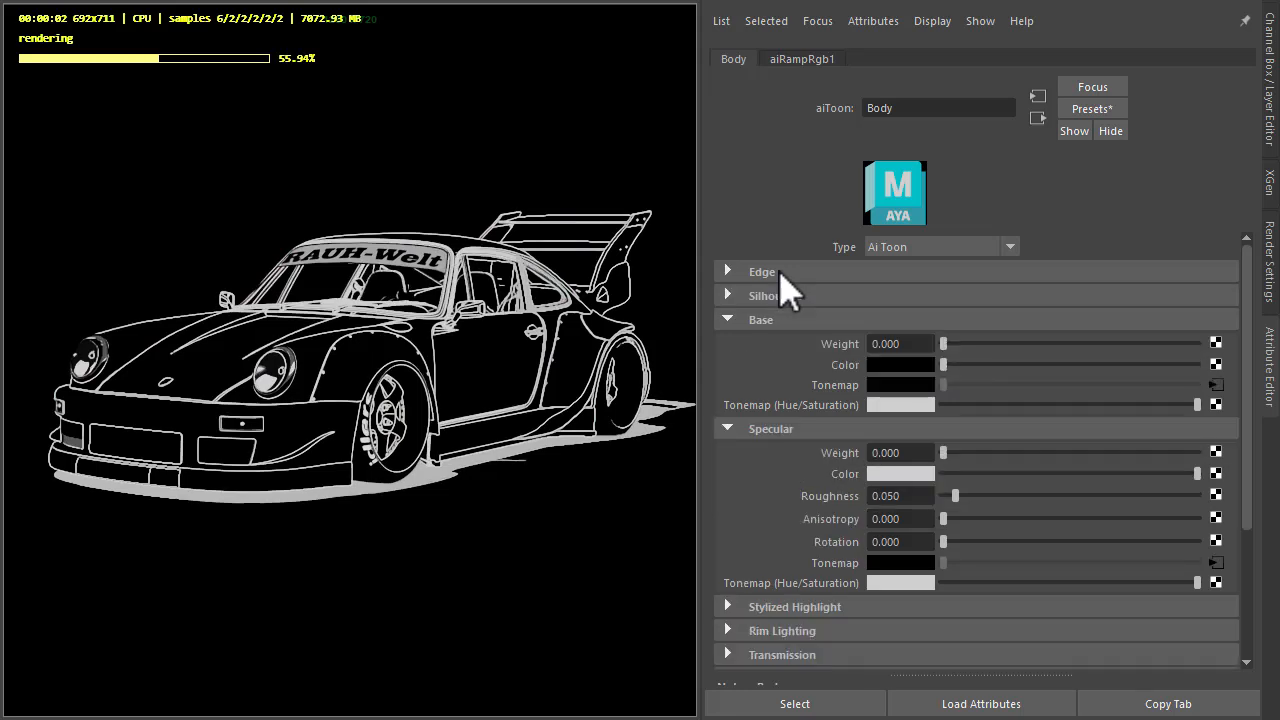
mouse_move(960, 365)
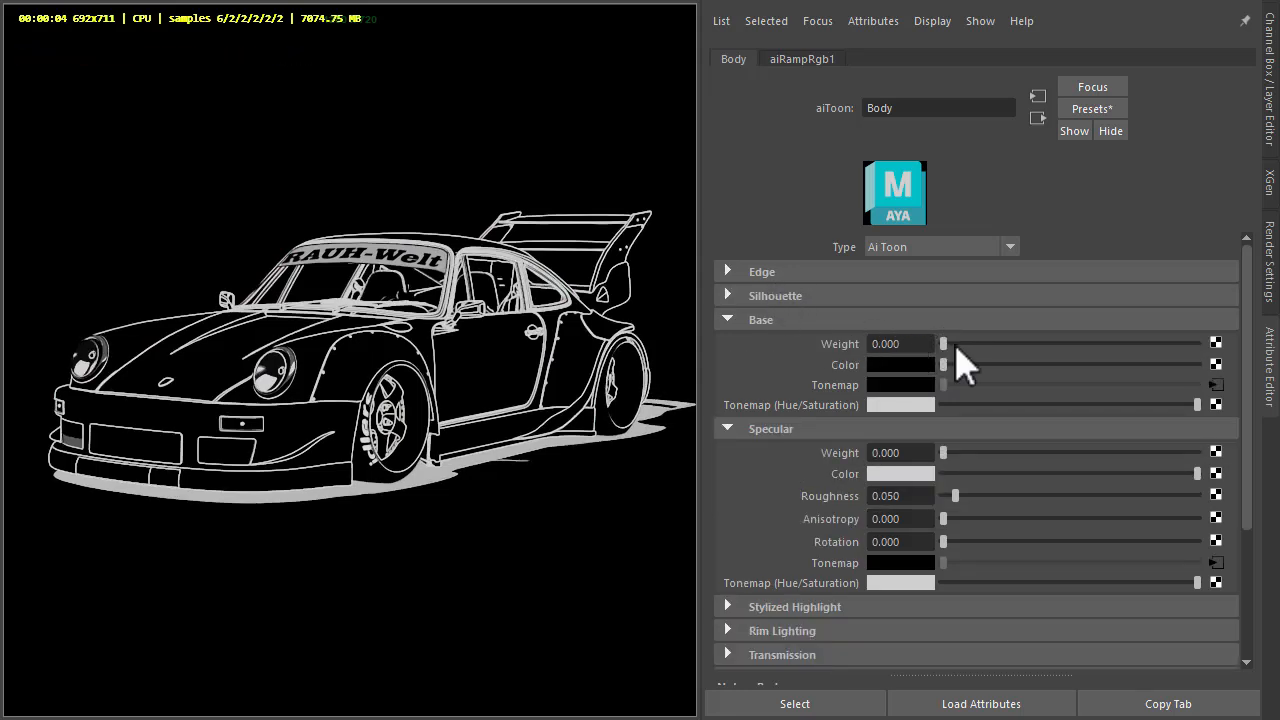
click(761, 319)
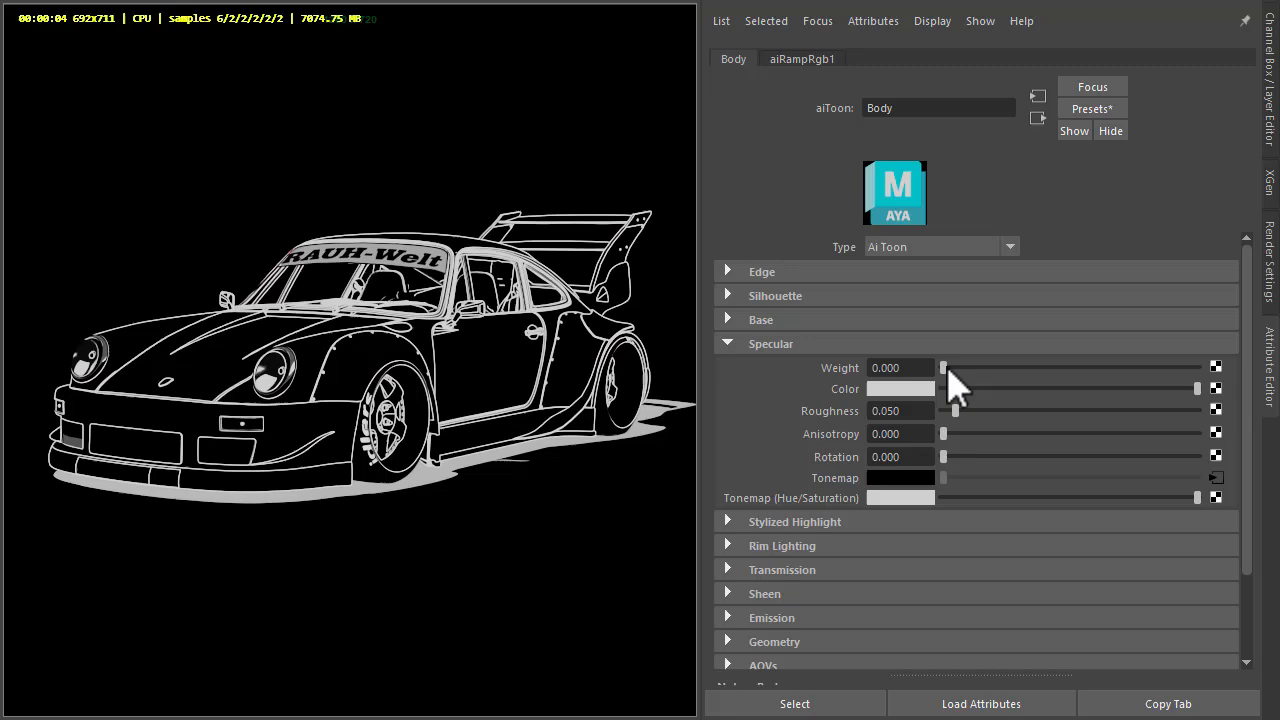
drag(943, 367, 1197, 367)
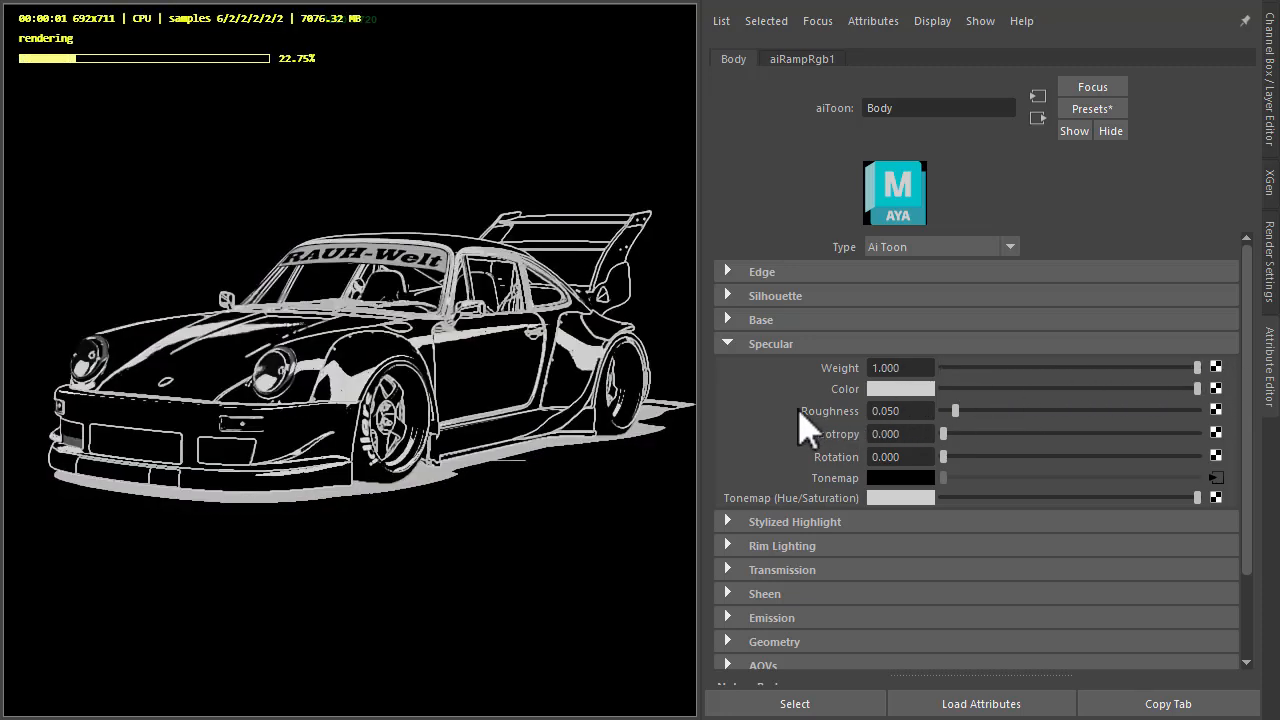
mouse_move(695, 275)
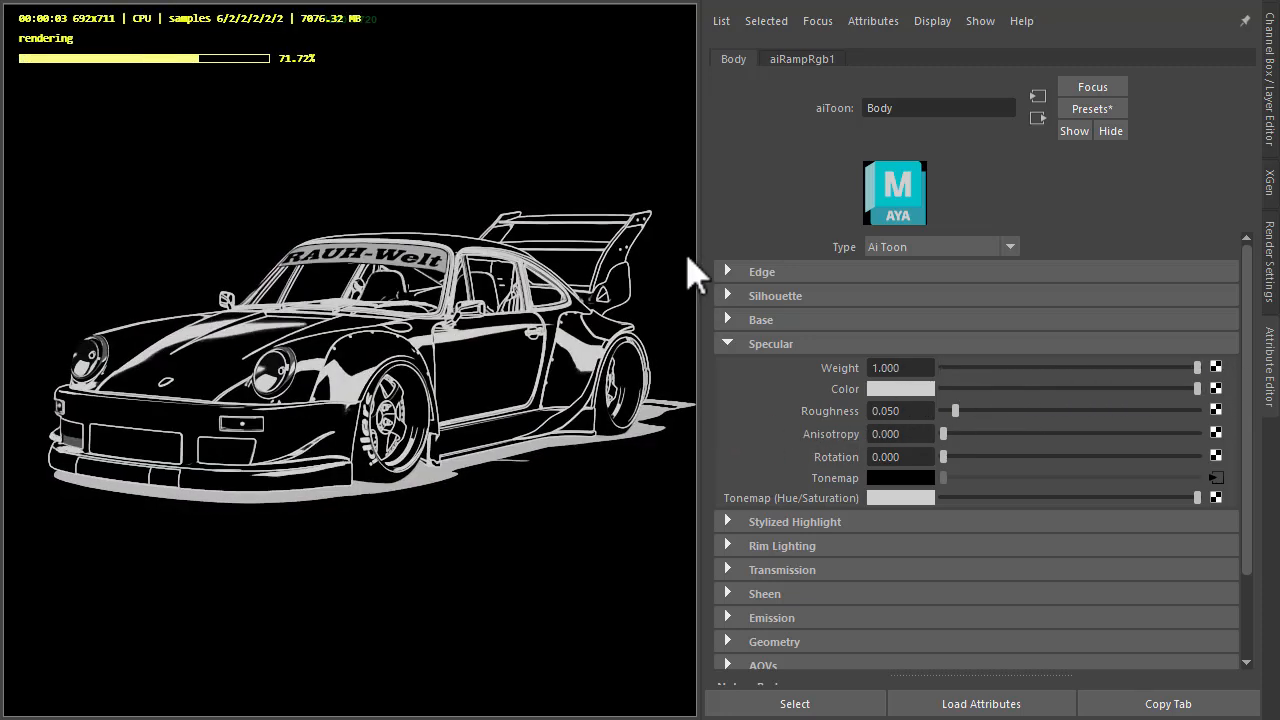
click(925, 58)
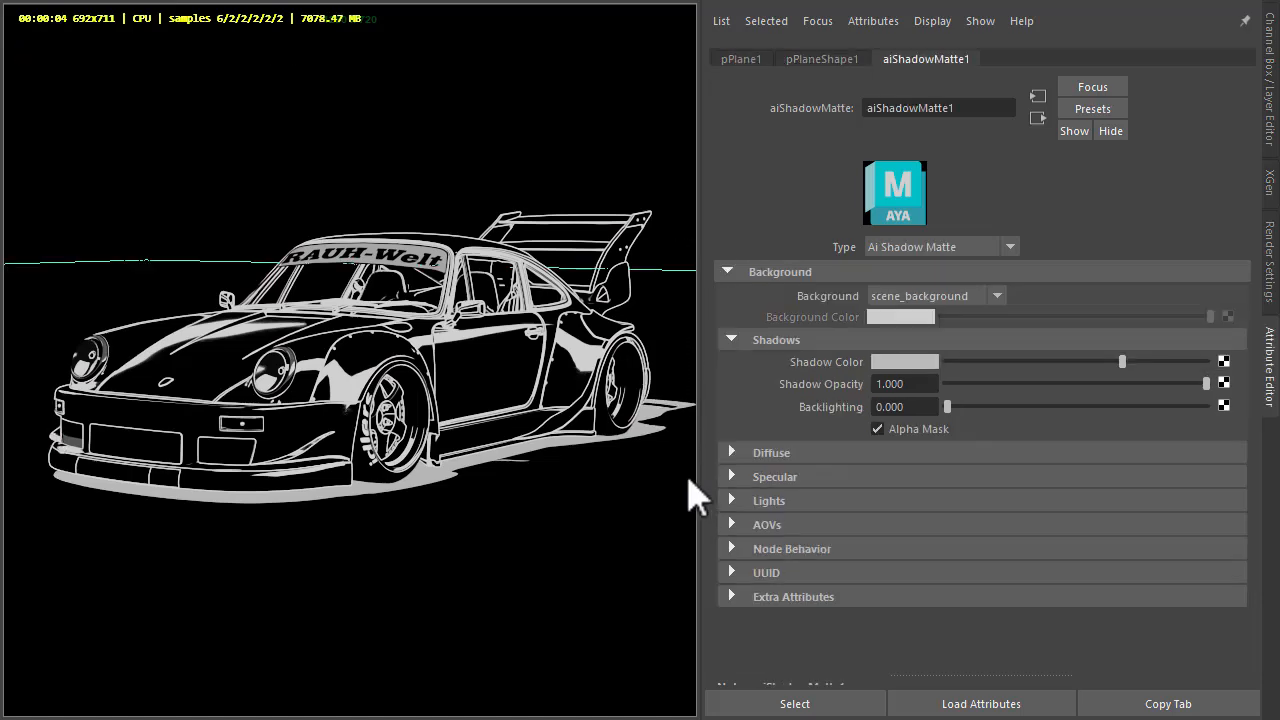
mouse_move(948, 388)
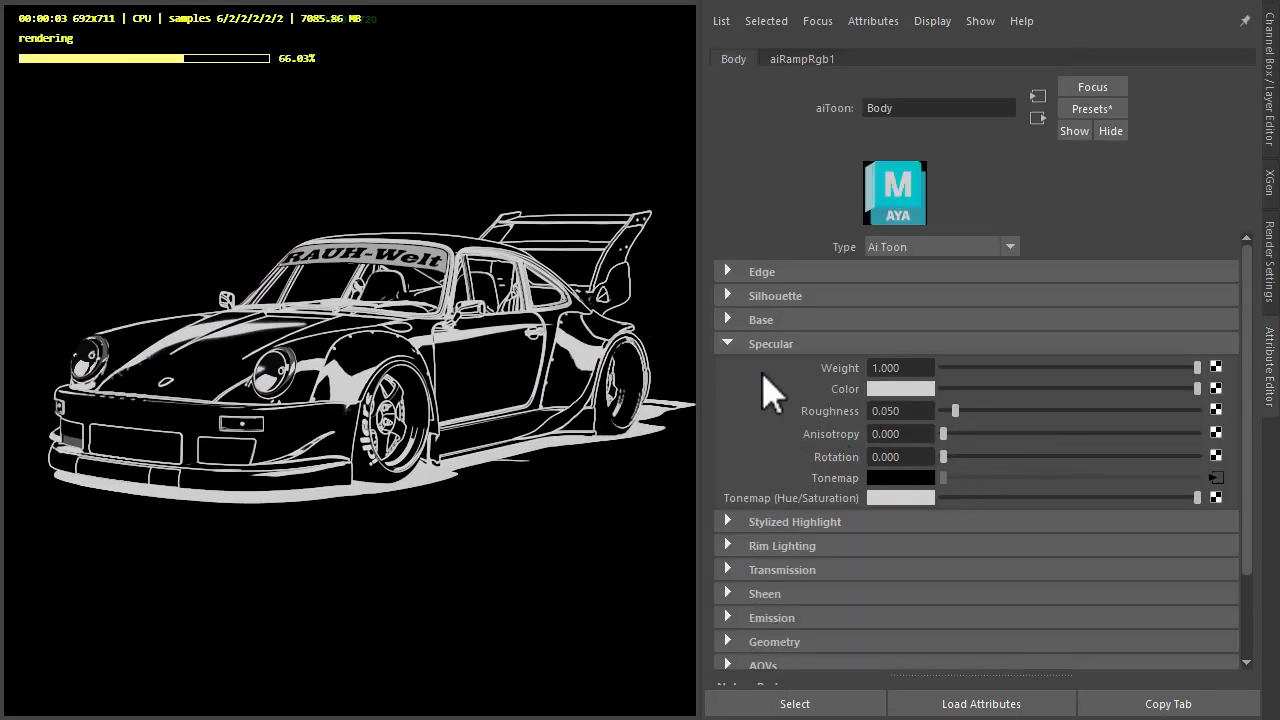
click(802, 58)
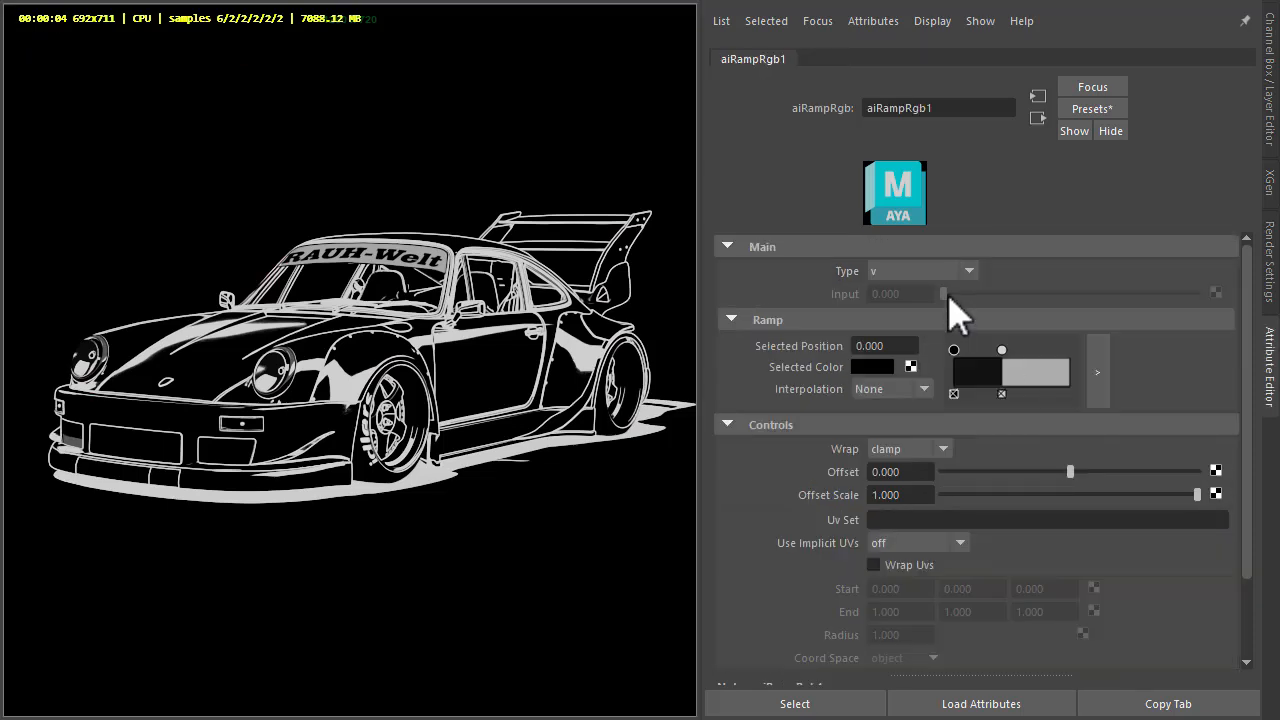
mouse_move(1010, 390)
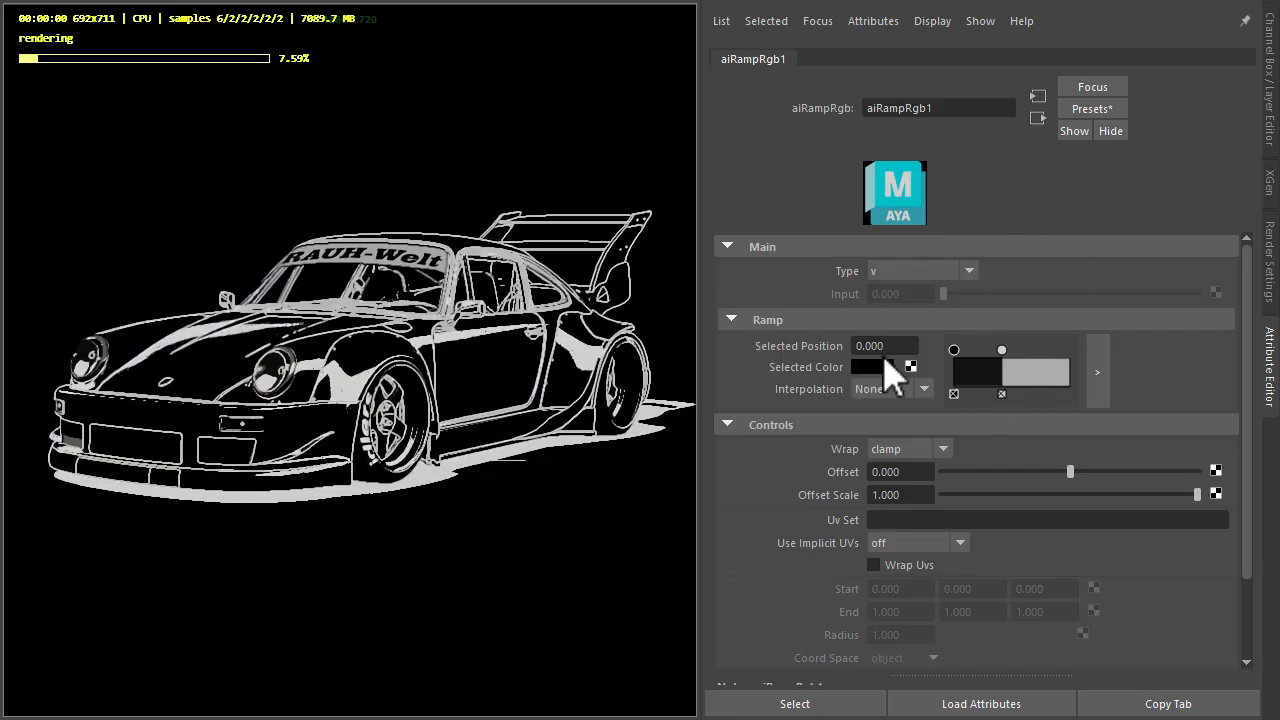
click(733, 58)
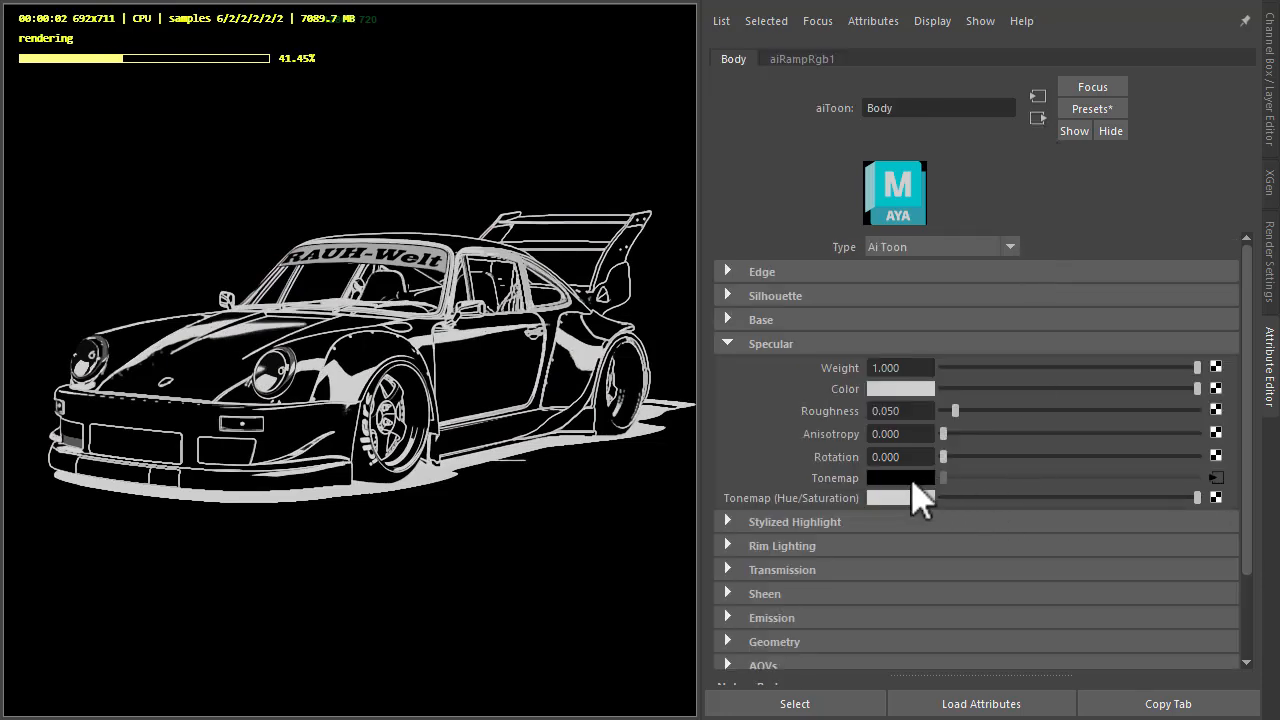